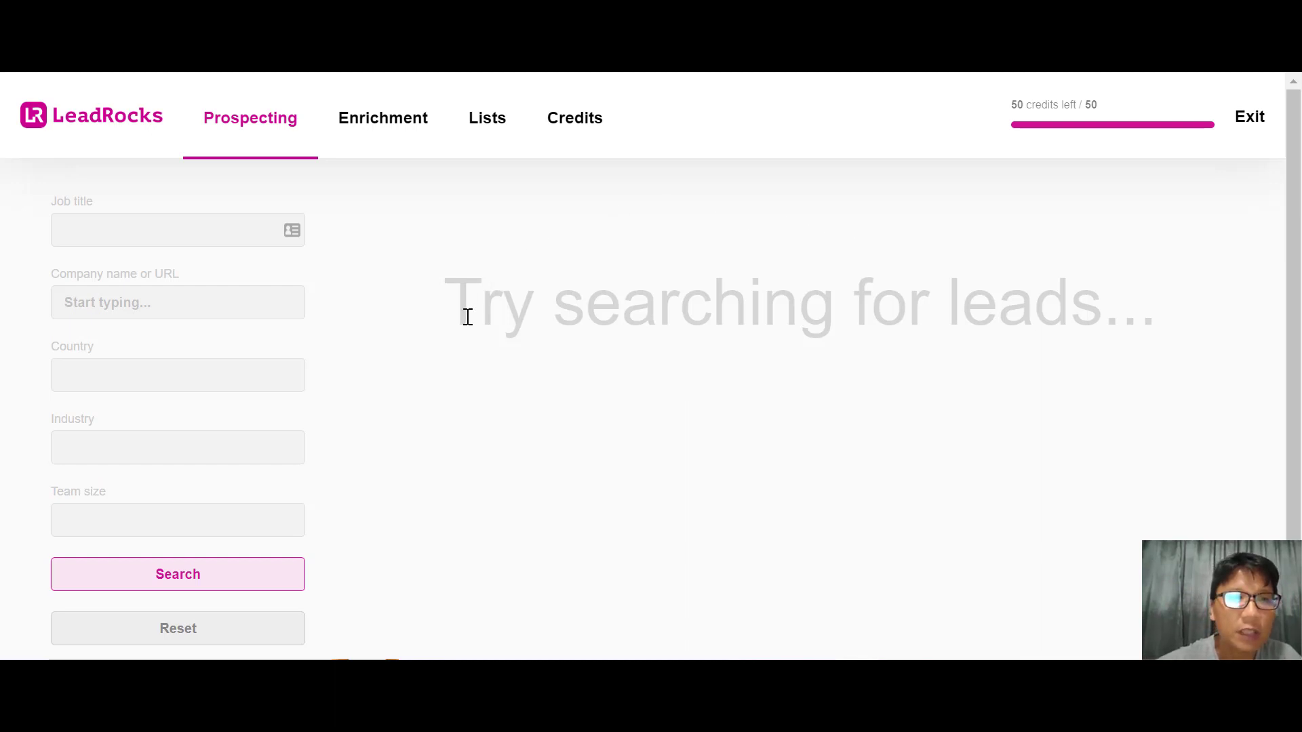
mouse_move(554, 405)
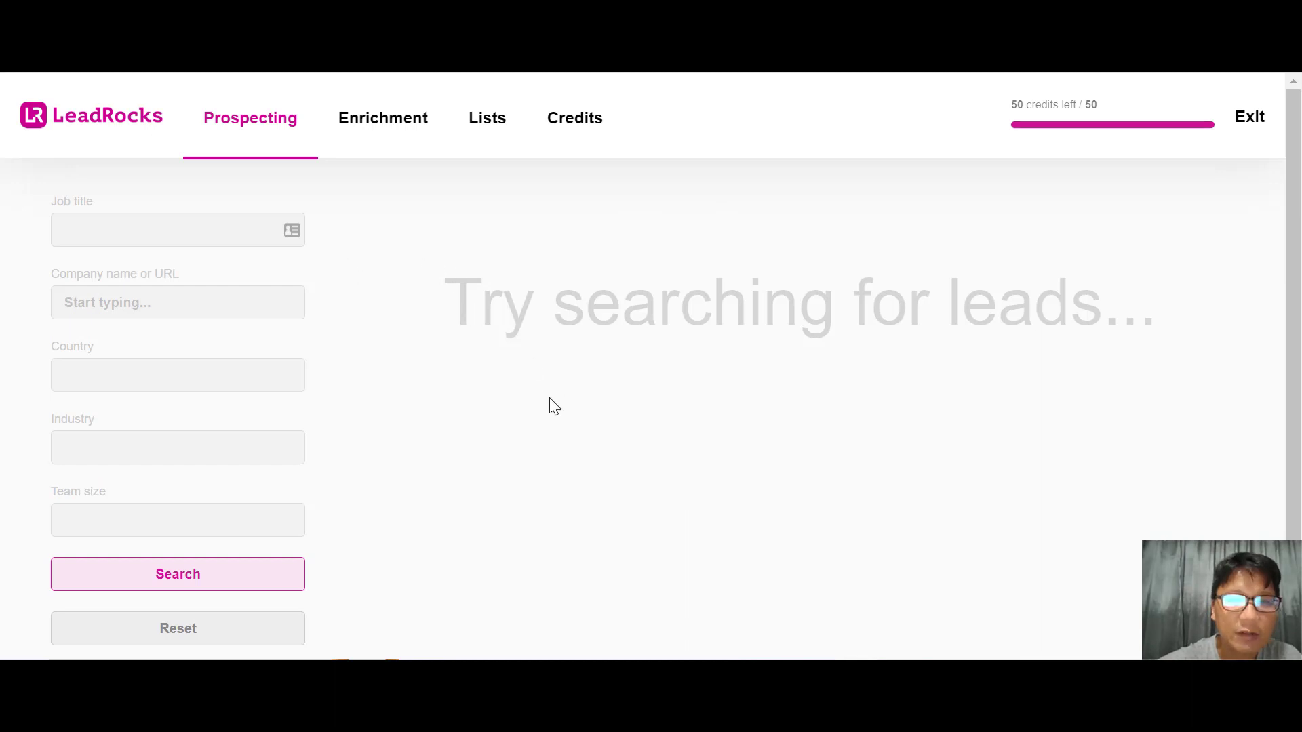
mouse_move(369, 295)
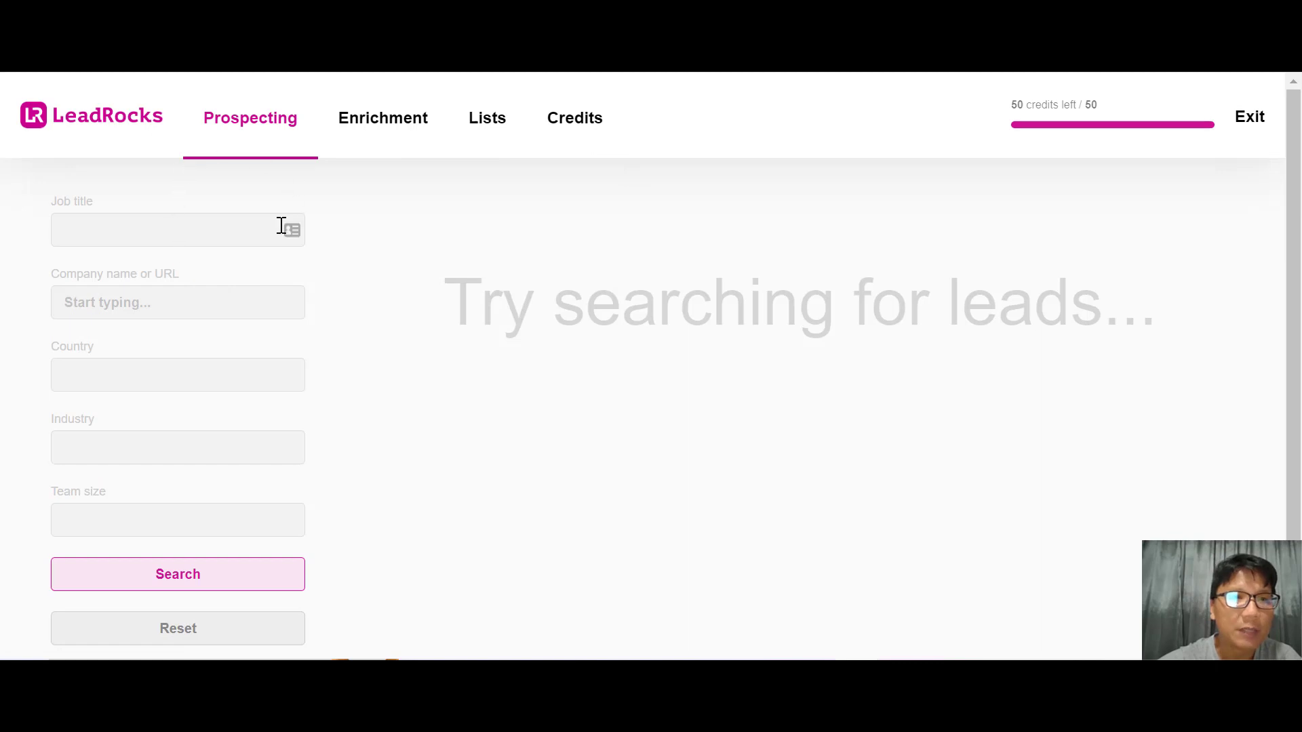
Filter leads by job title 'insurance', company Google and country United States
text(insurance)
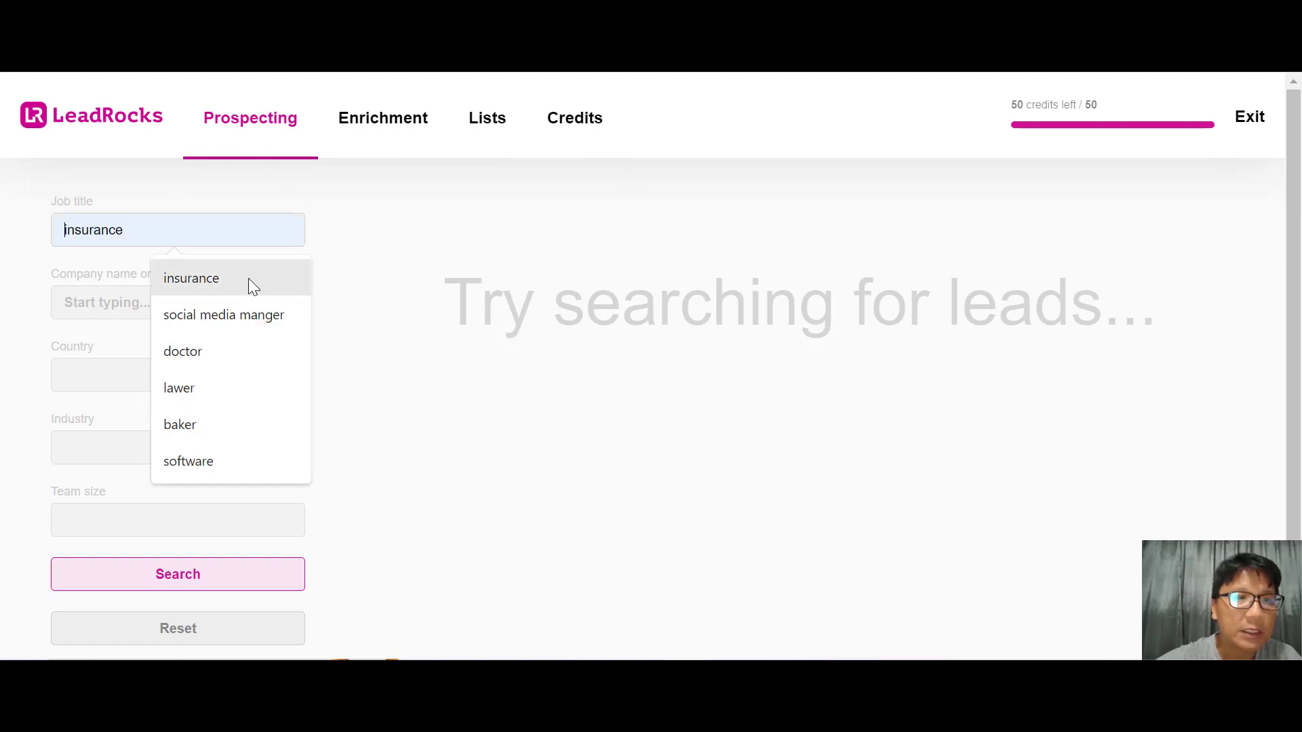
mouse_move(219, 285)
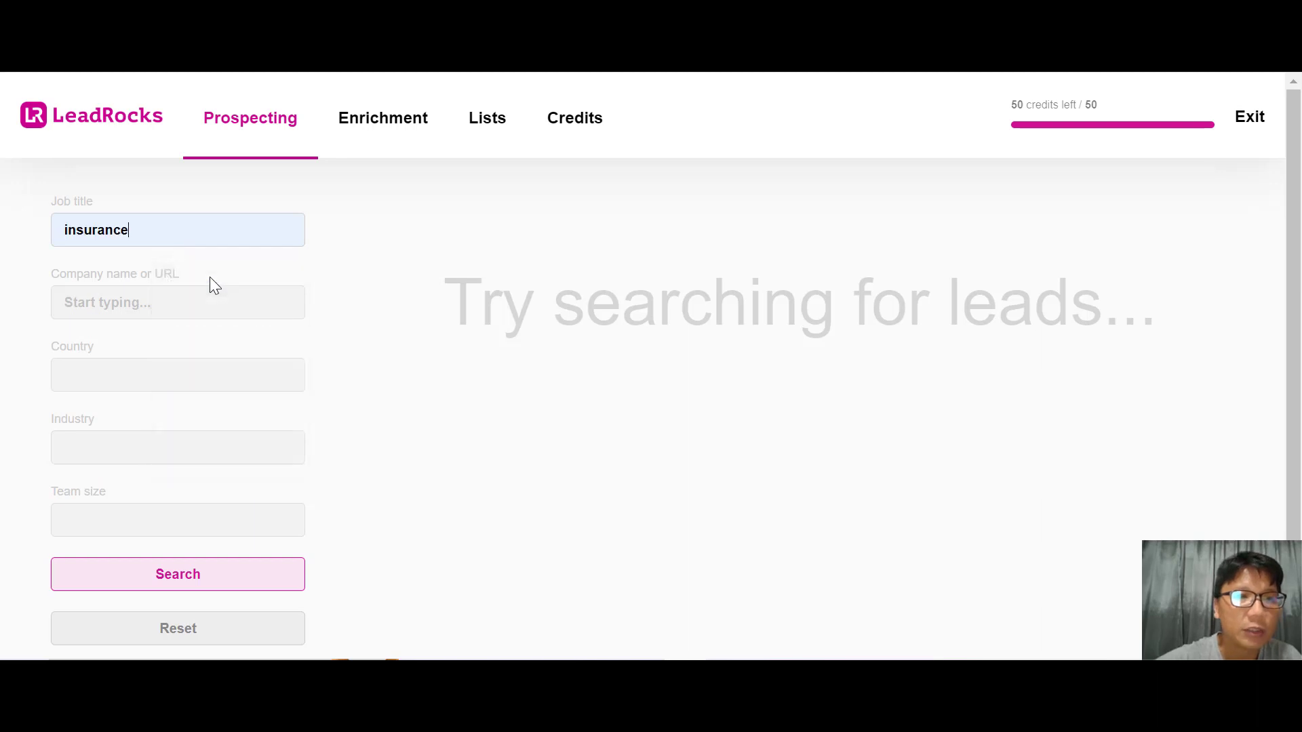
click(178, 303)
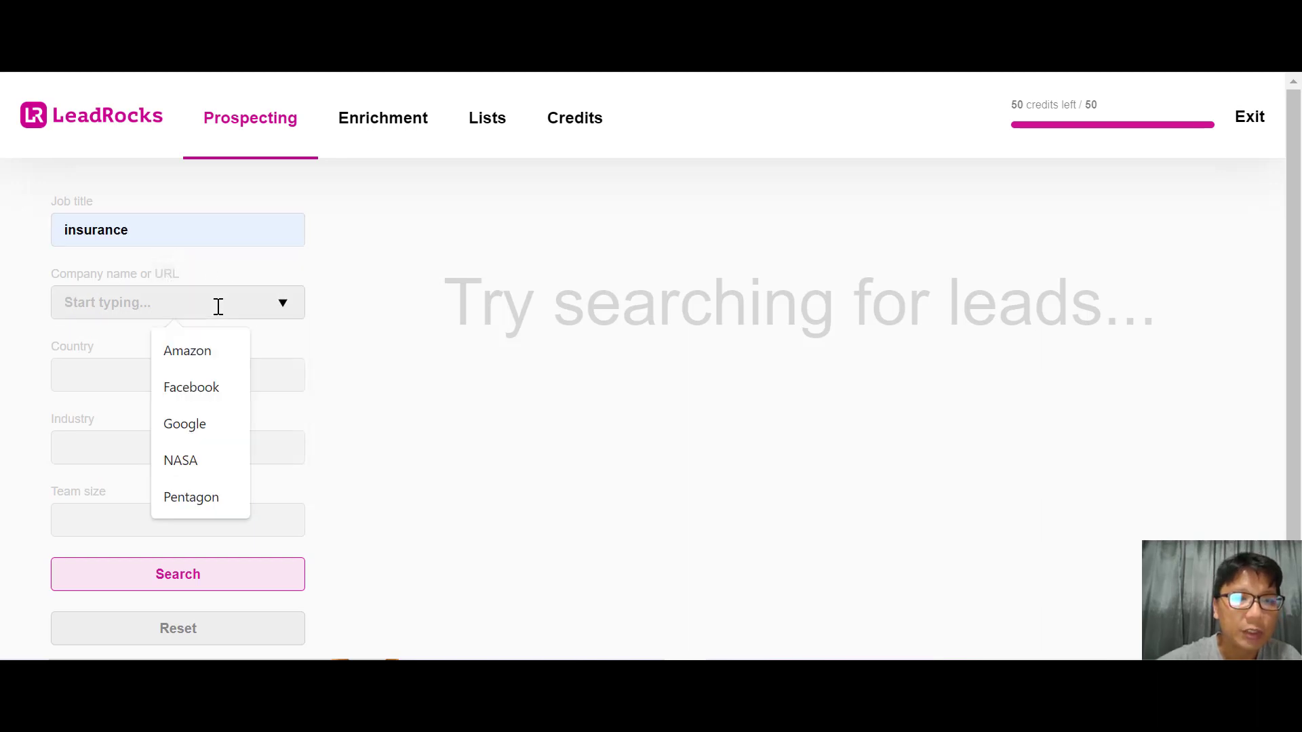
mouse_move(206, 391)
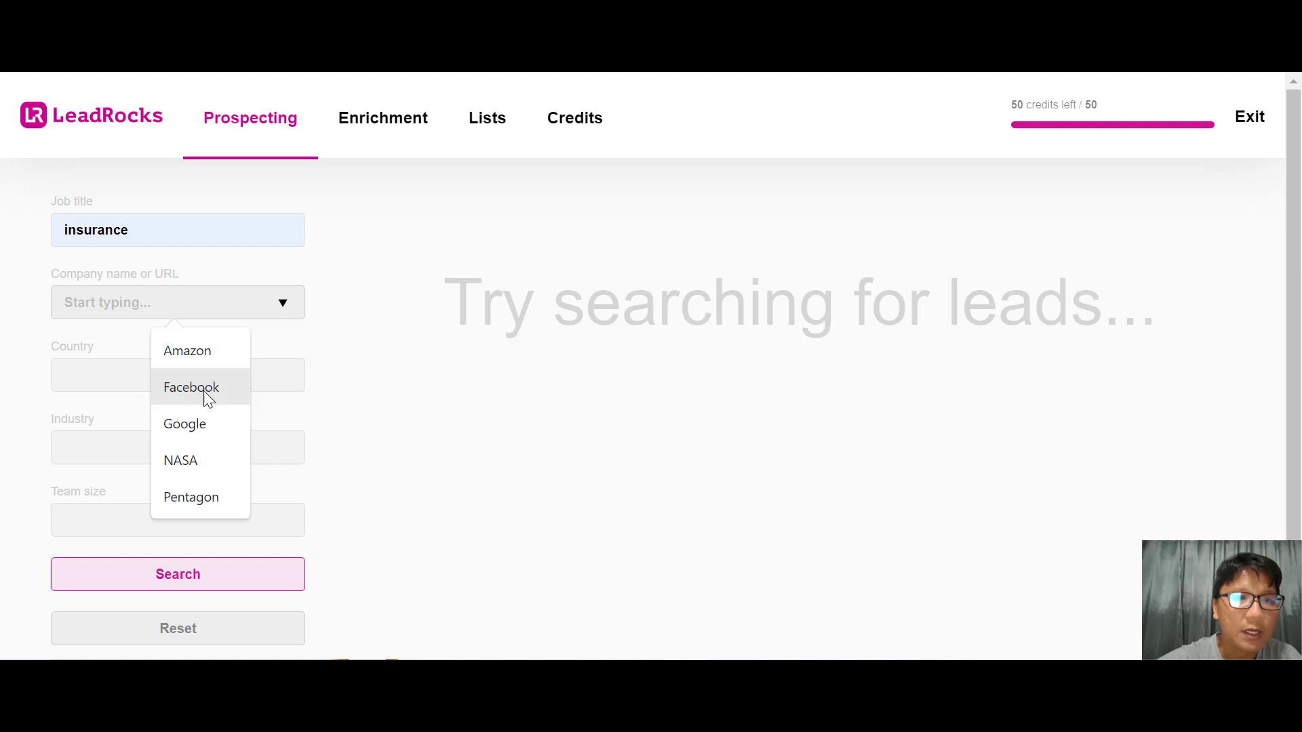
click(184, 423)
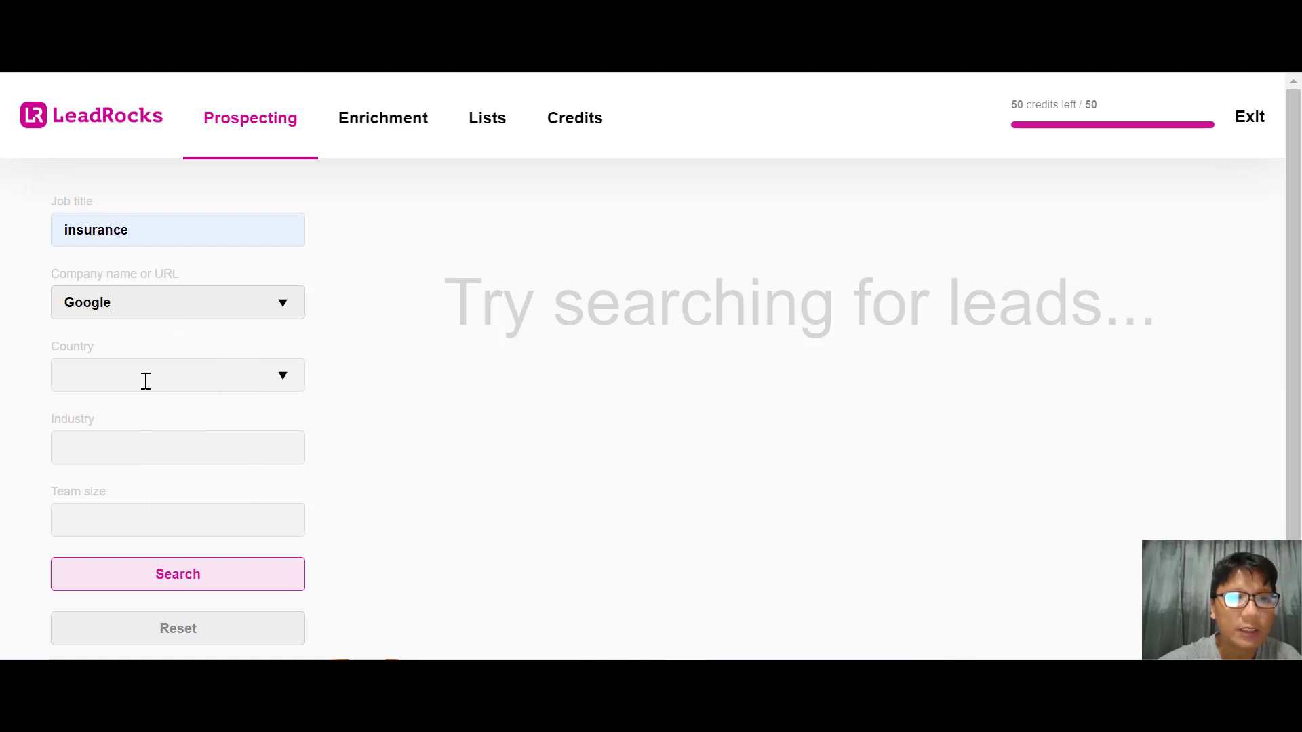
click(176, 374)
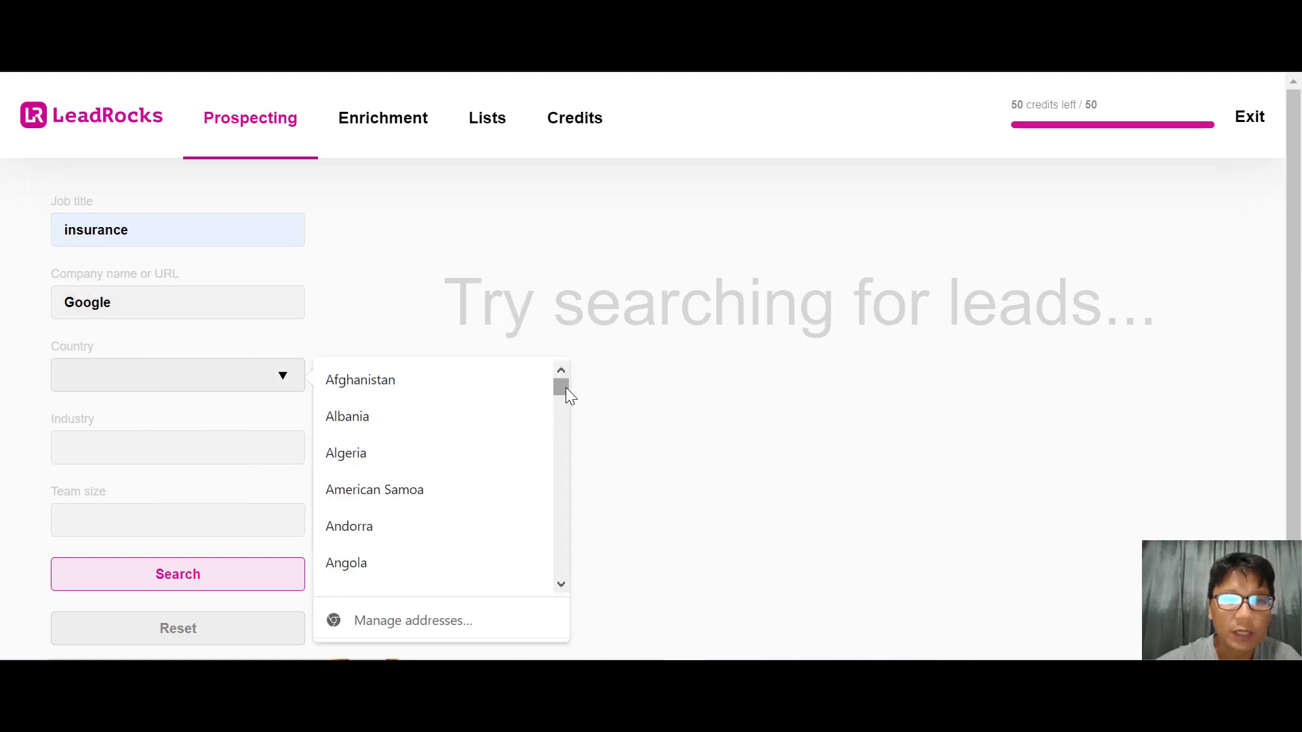
text(uni)
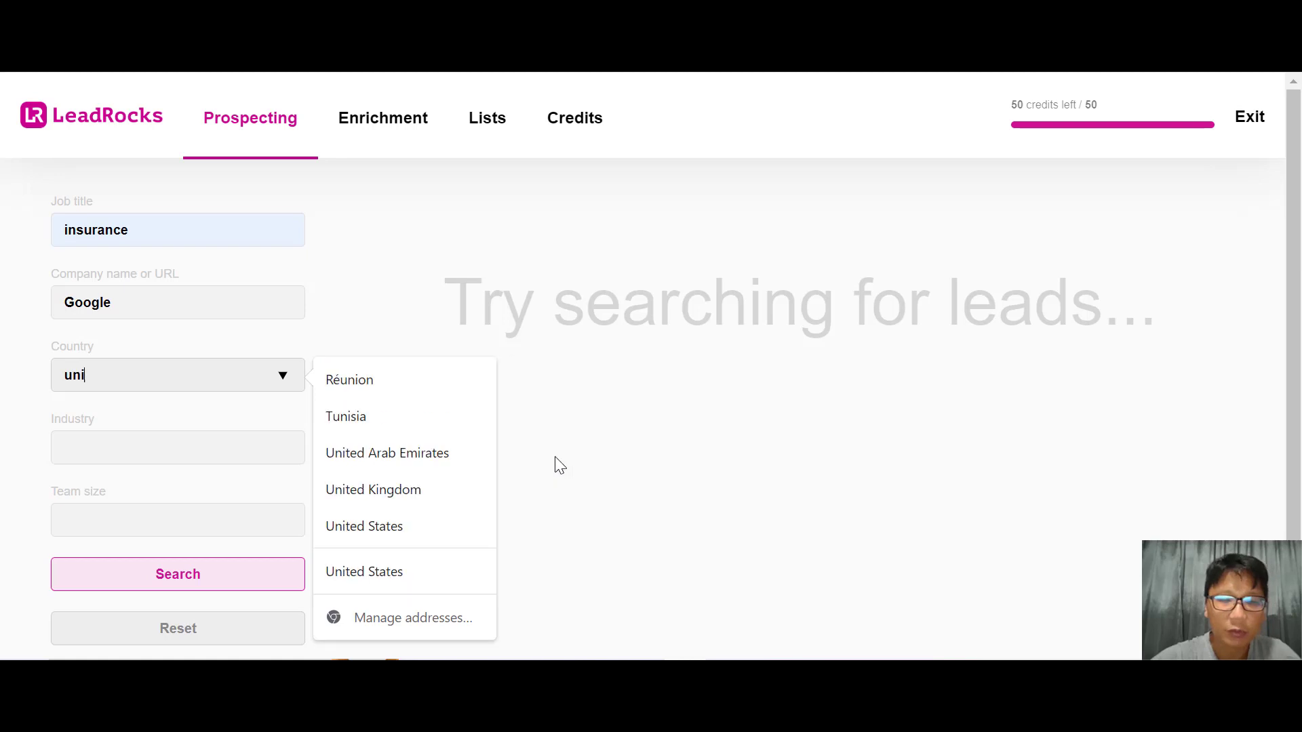
click(363, 526)
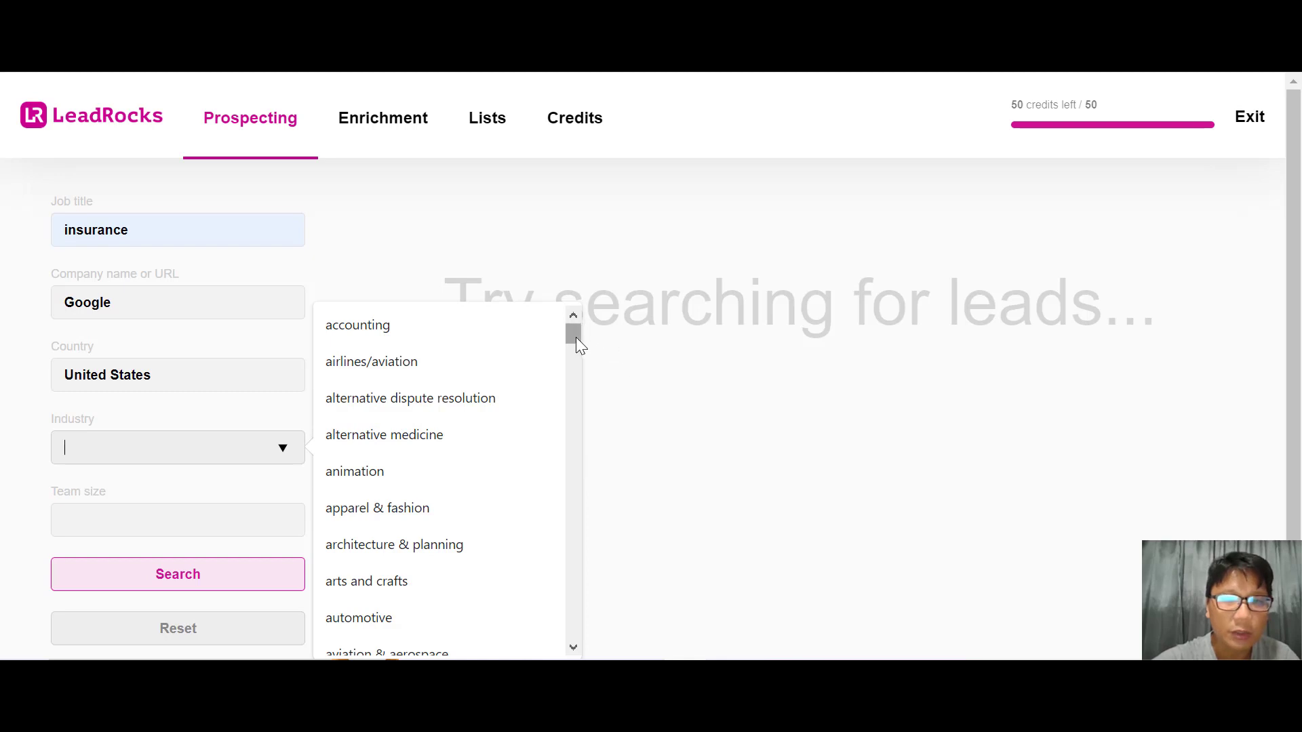
Add team size 5001-10000 and run the search, which returns no people
scroll(down, 3)
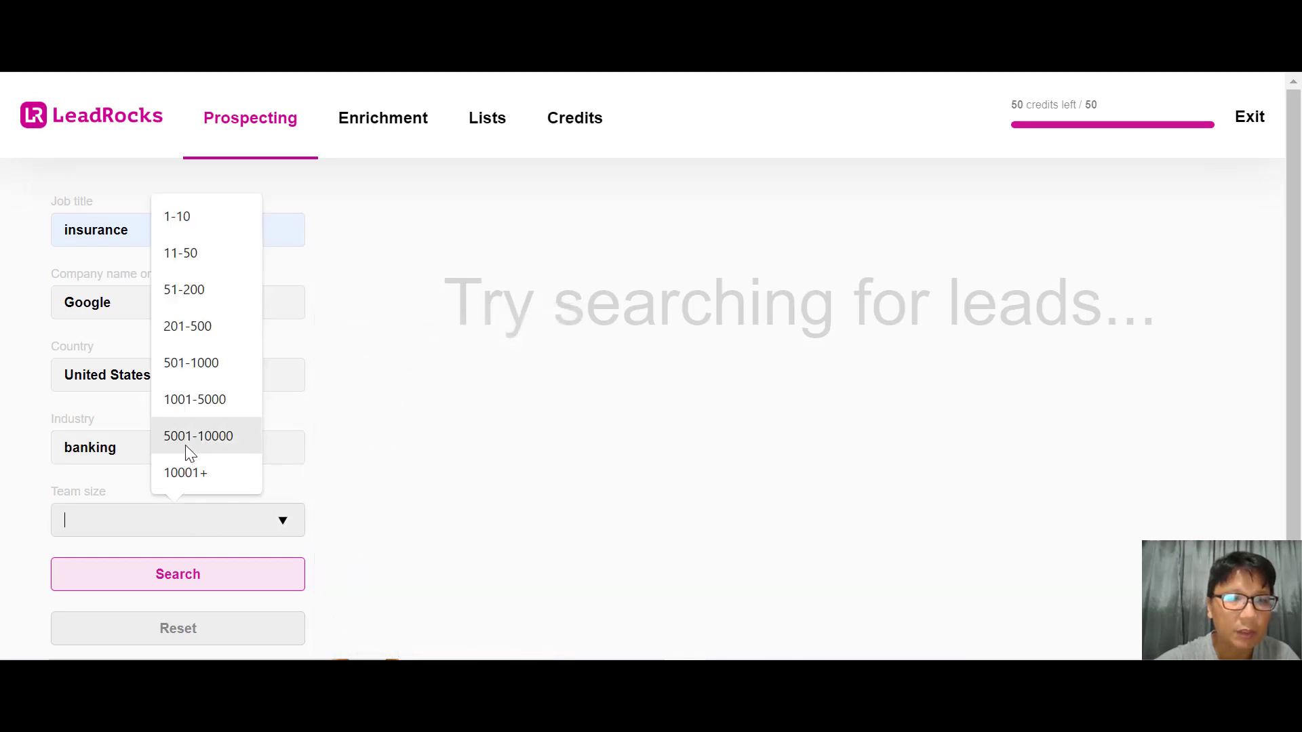
click(198, 435)
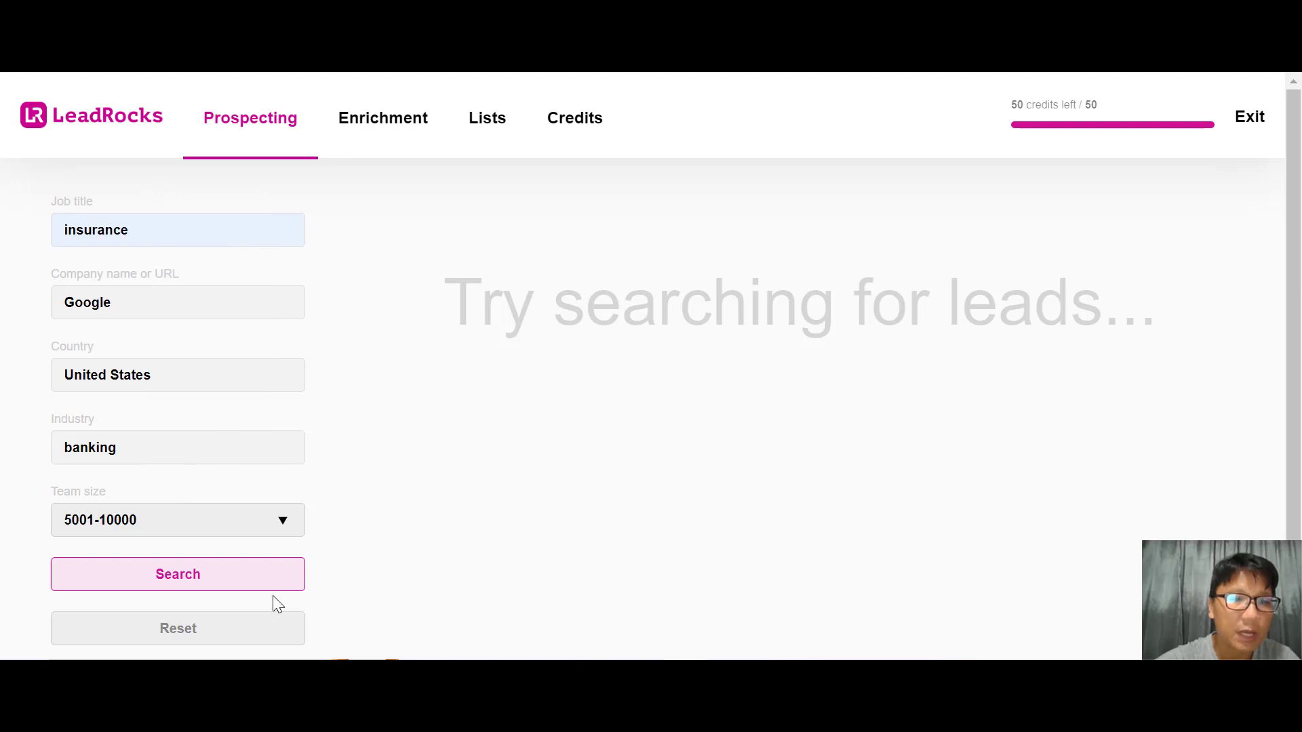
click(178, 573)
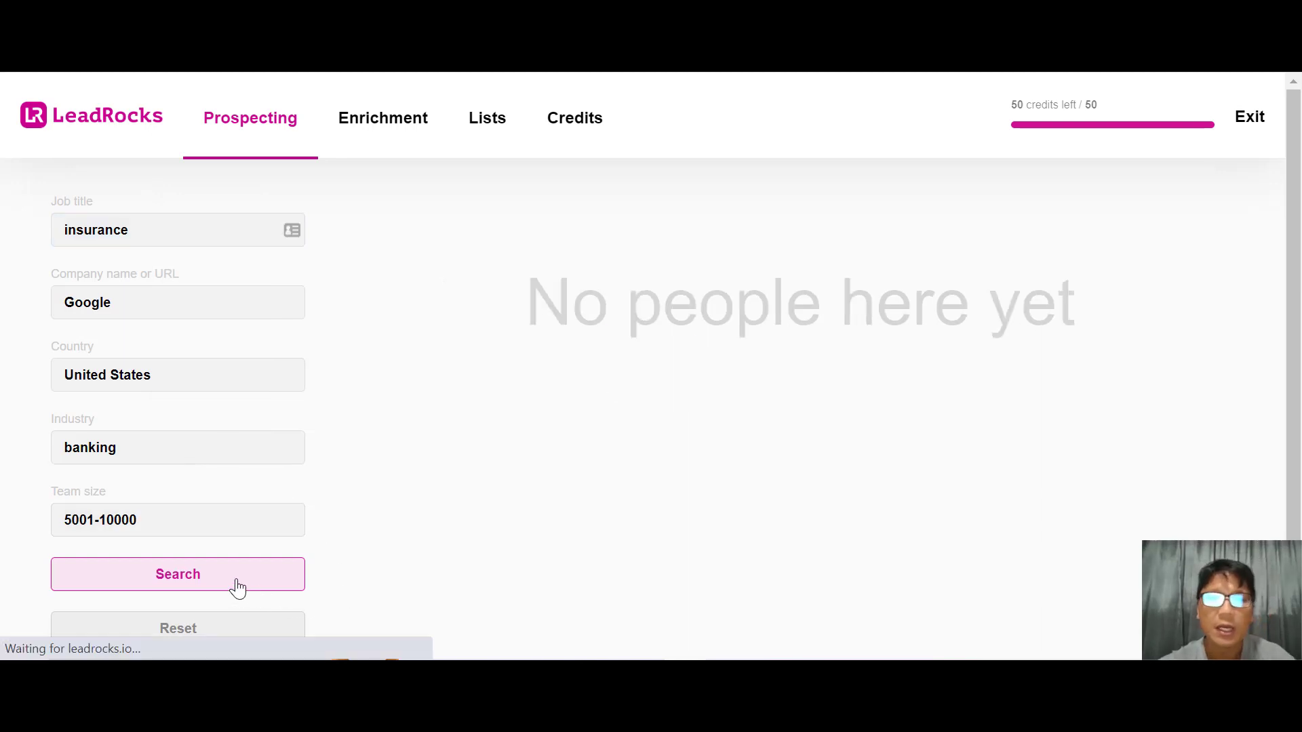
Clear the team size, banking industry and Google company filters
click(177, 574)
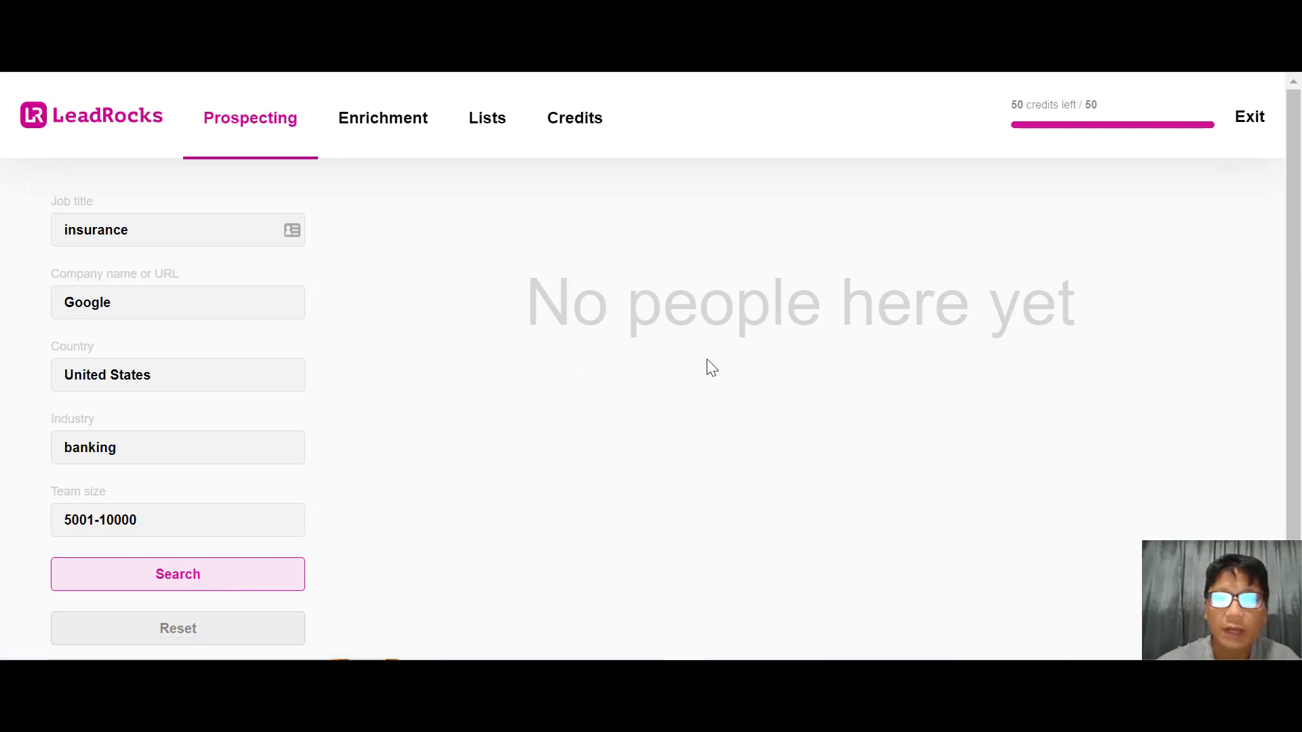
mouse_move(232, 548)
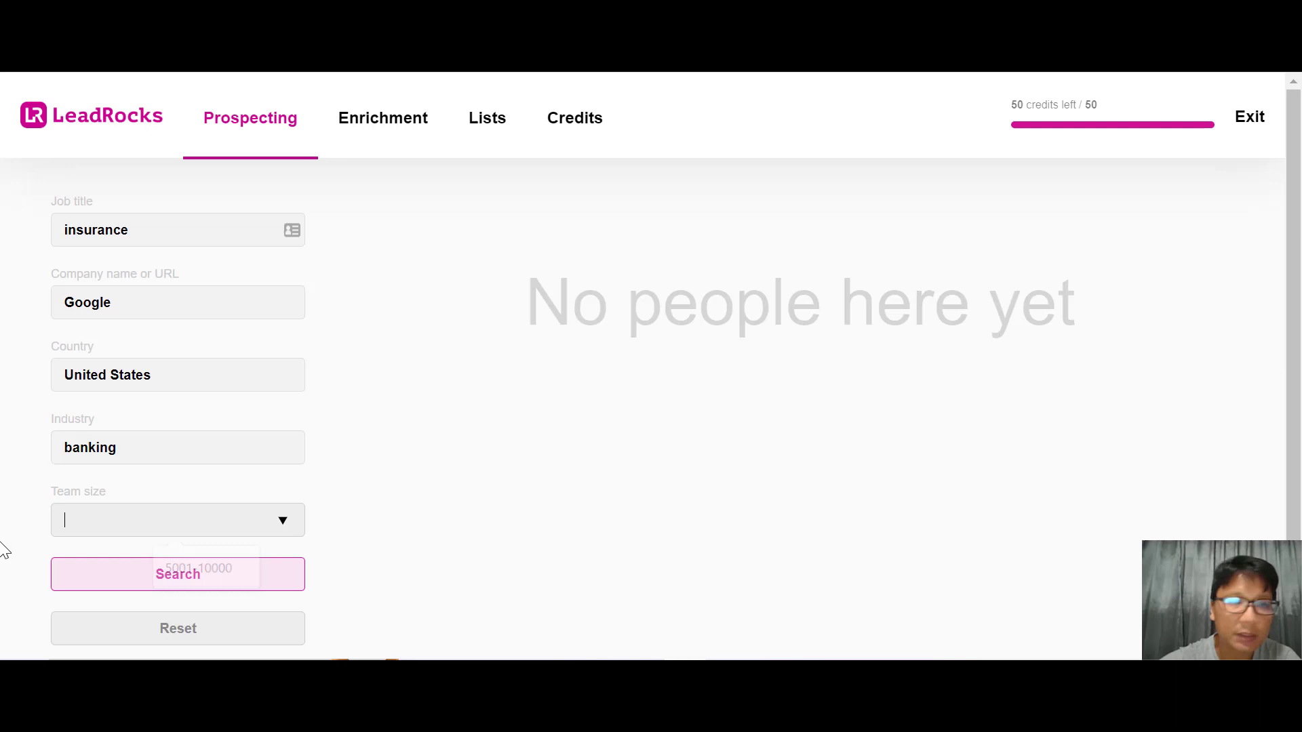
click(176, 448)
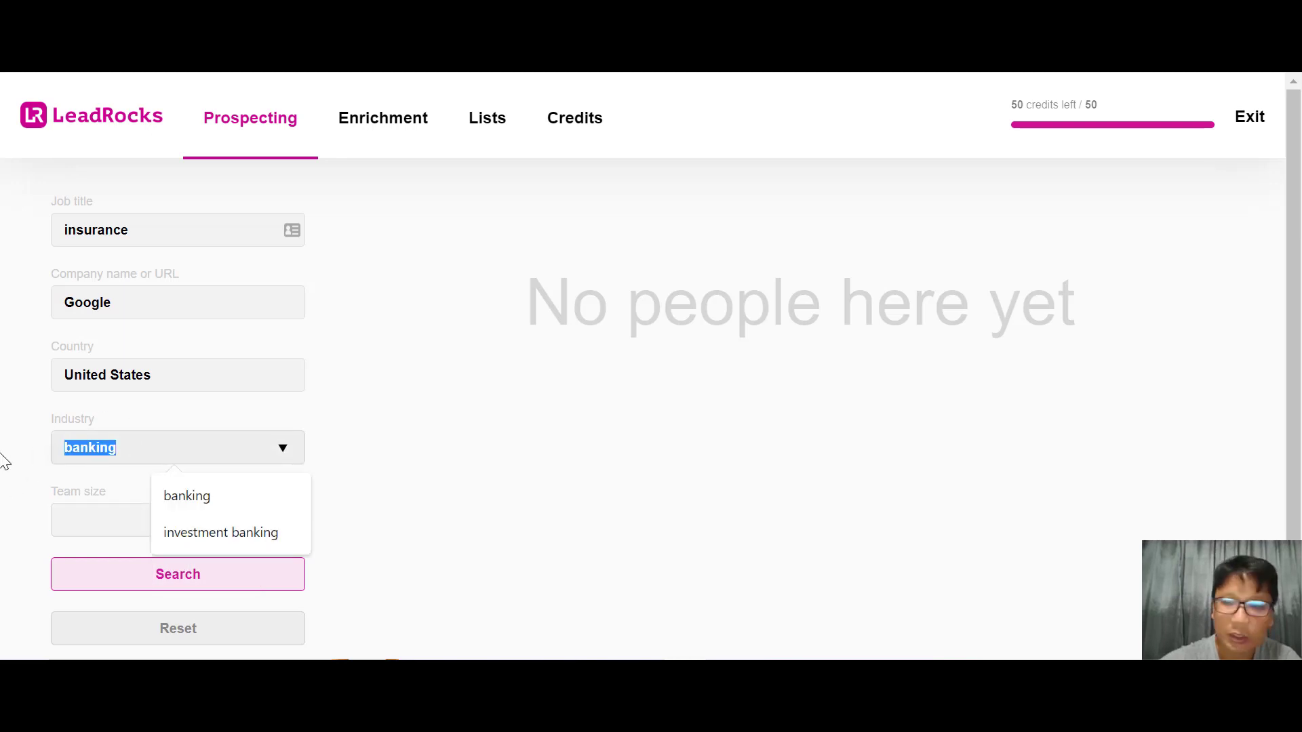
click(178, 302)
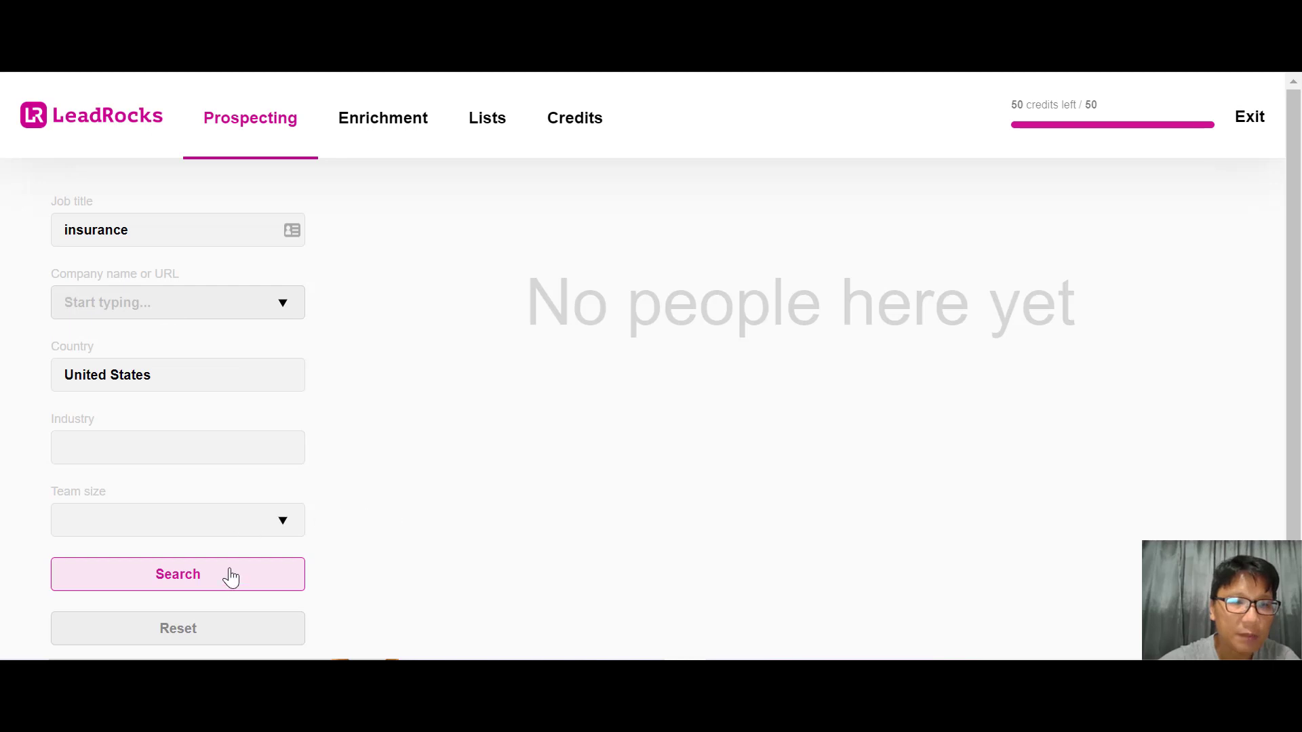
Rerun the search with only insurance and United States, returning 79,059 leads
click(178, 573)
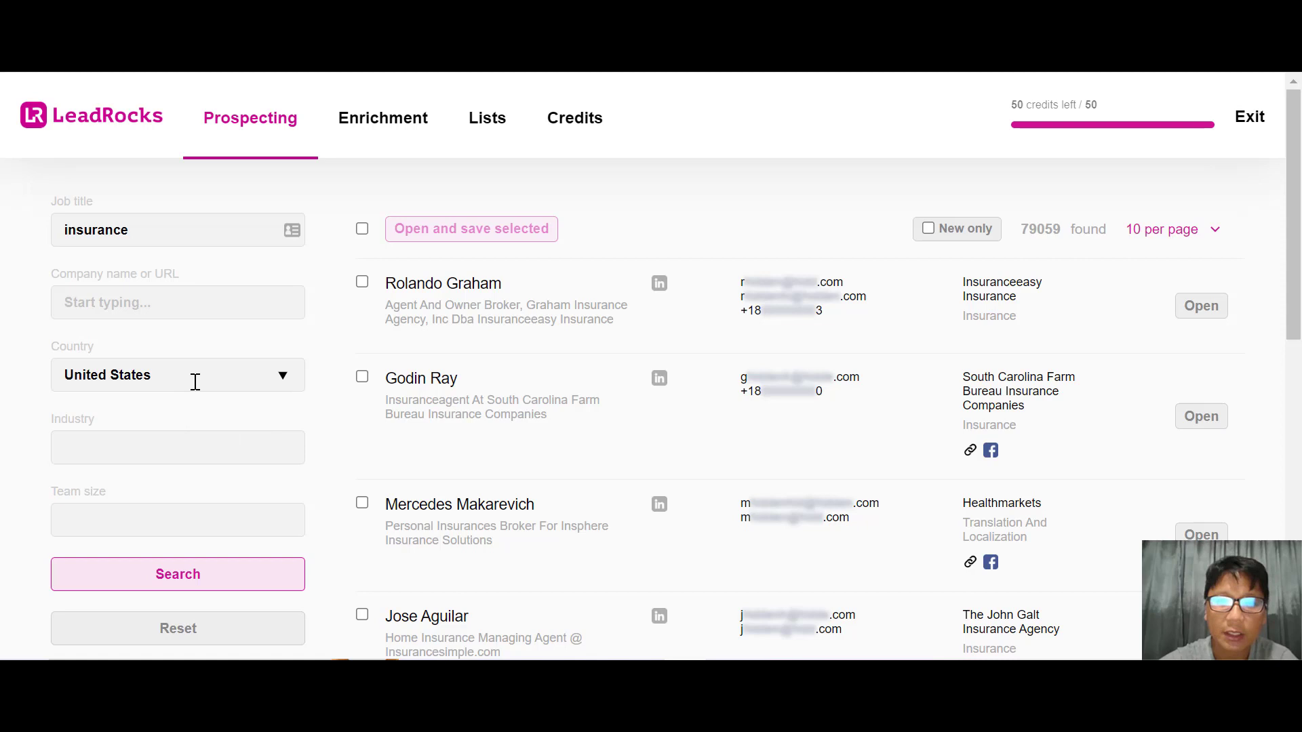
mouse_move(920, 366)
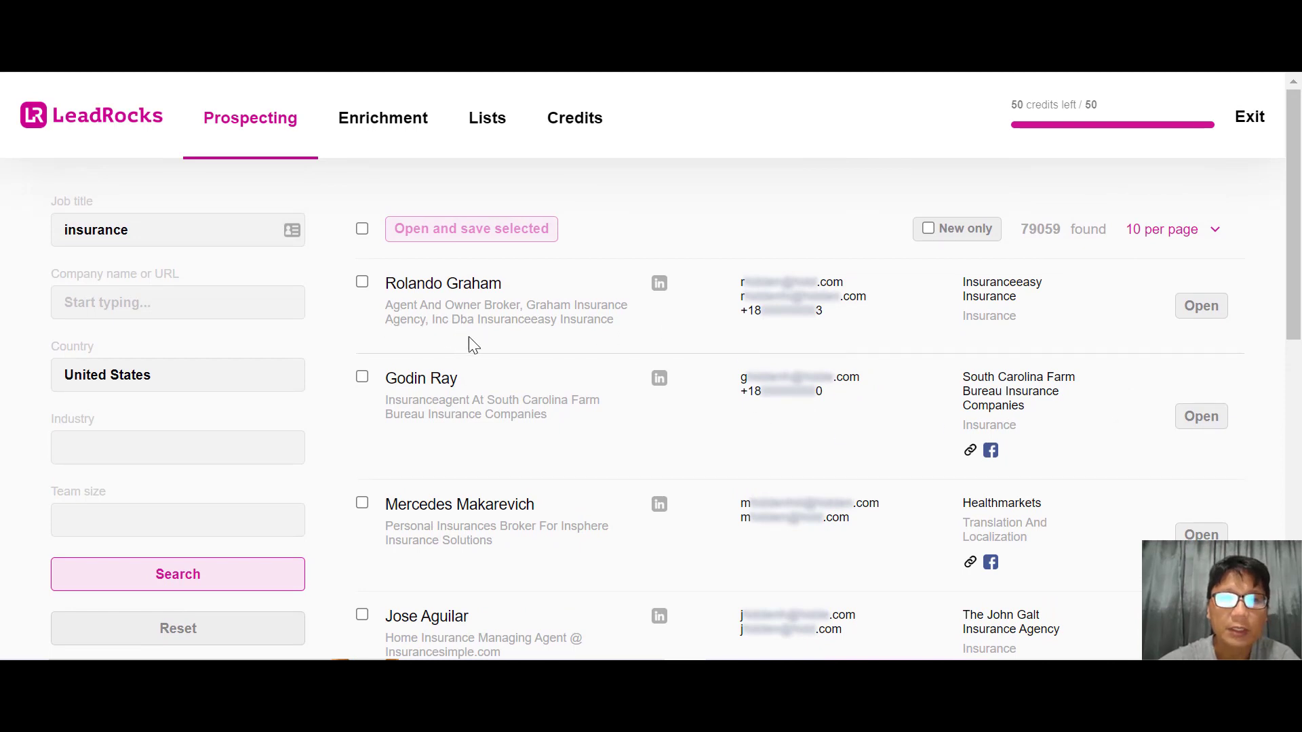
mouse_move(747, 348)
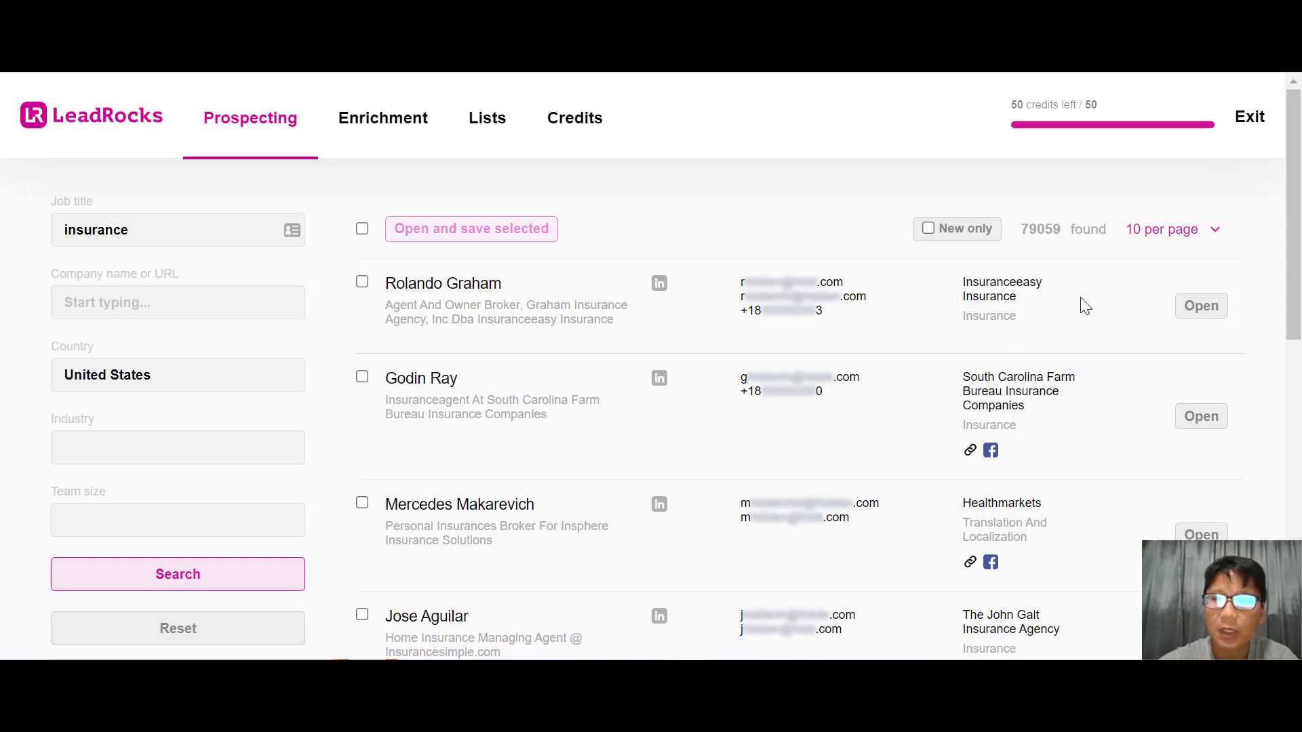
mouse_move(932, 297)
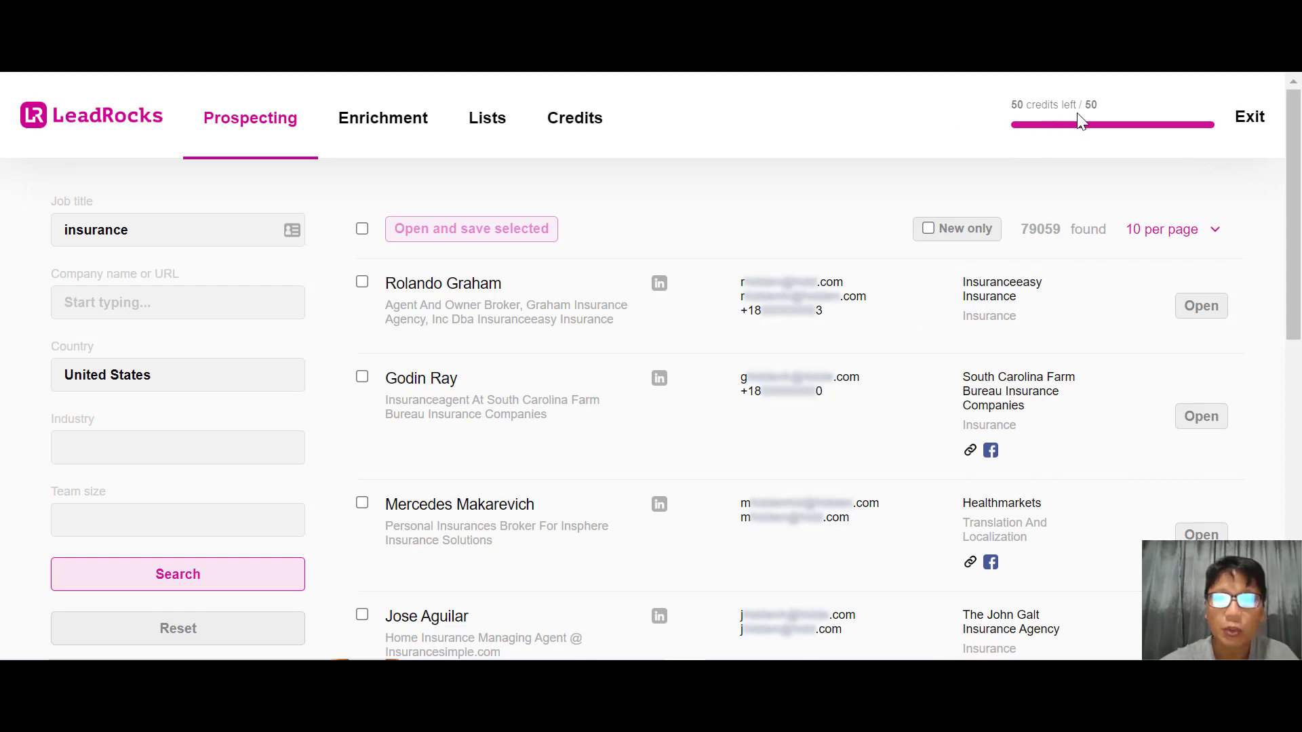
mouse_move(1068, 124)
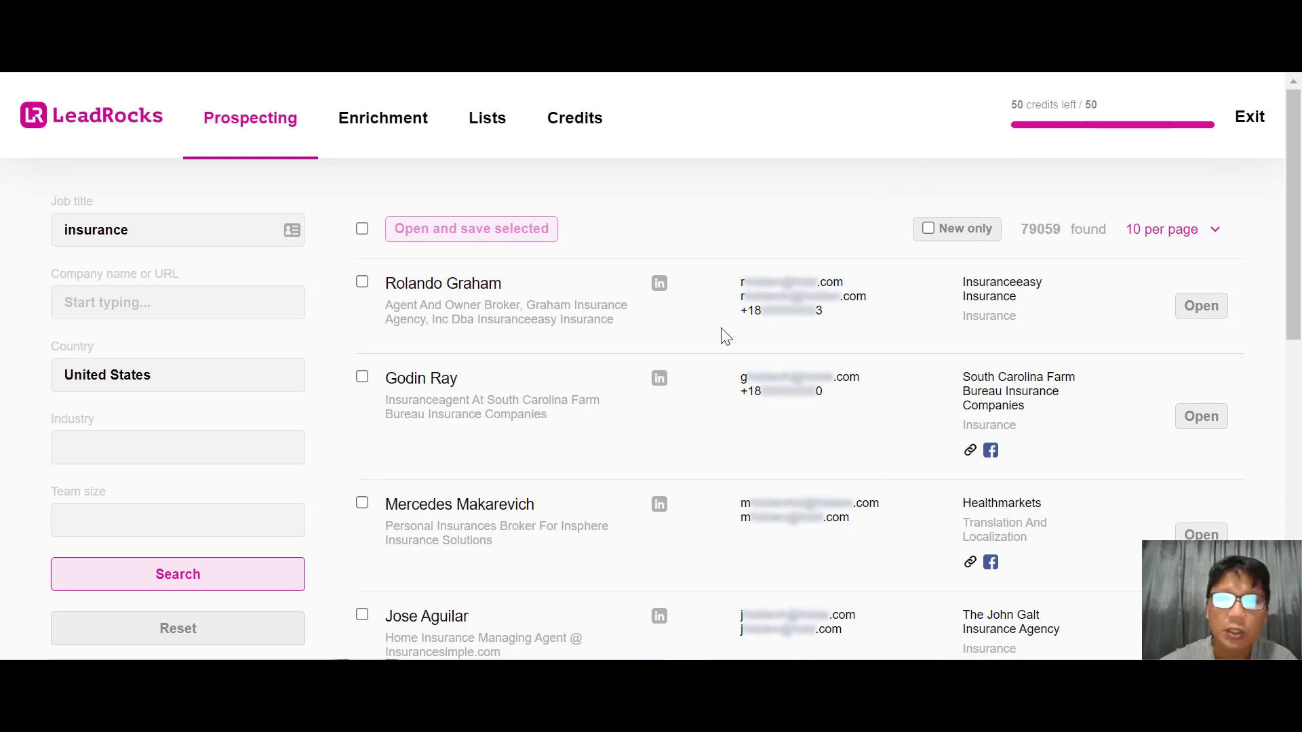
mouse_move(1092, 154)
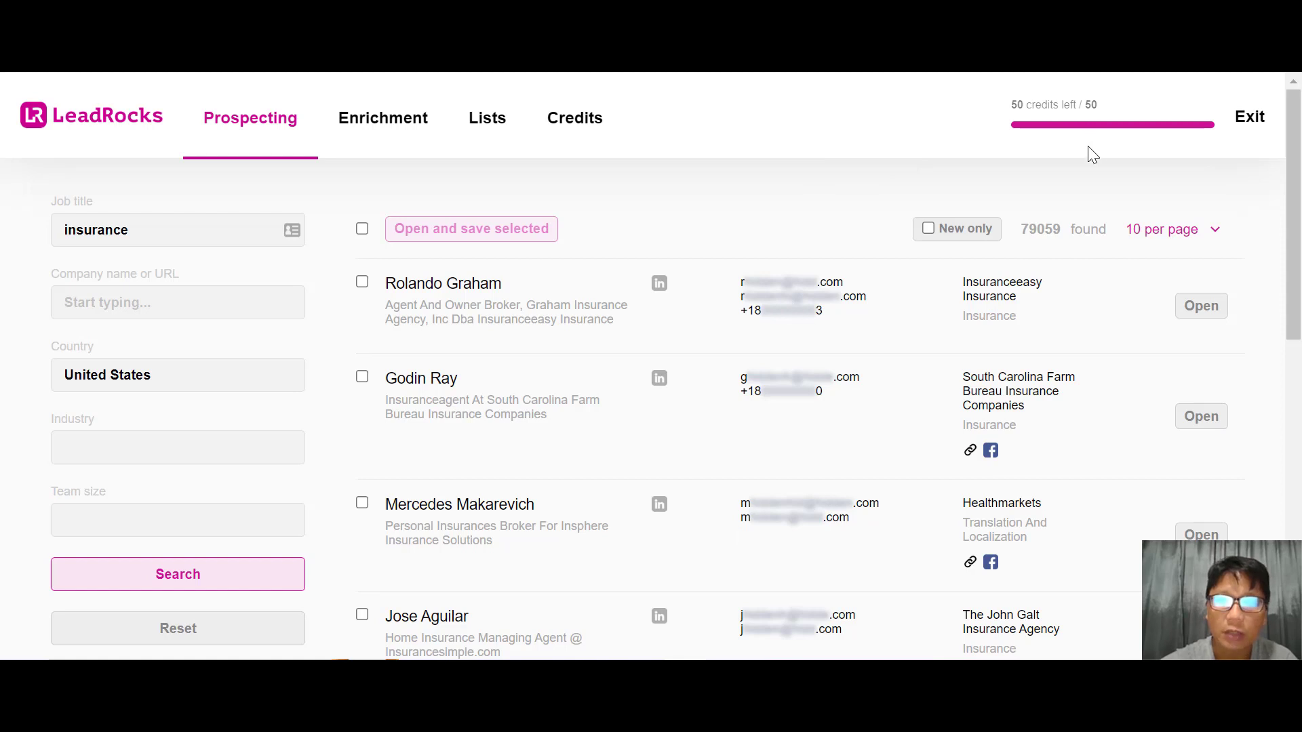
mouse_move(970, 298)
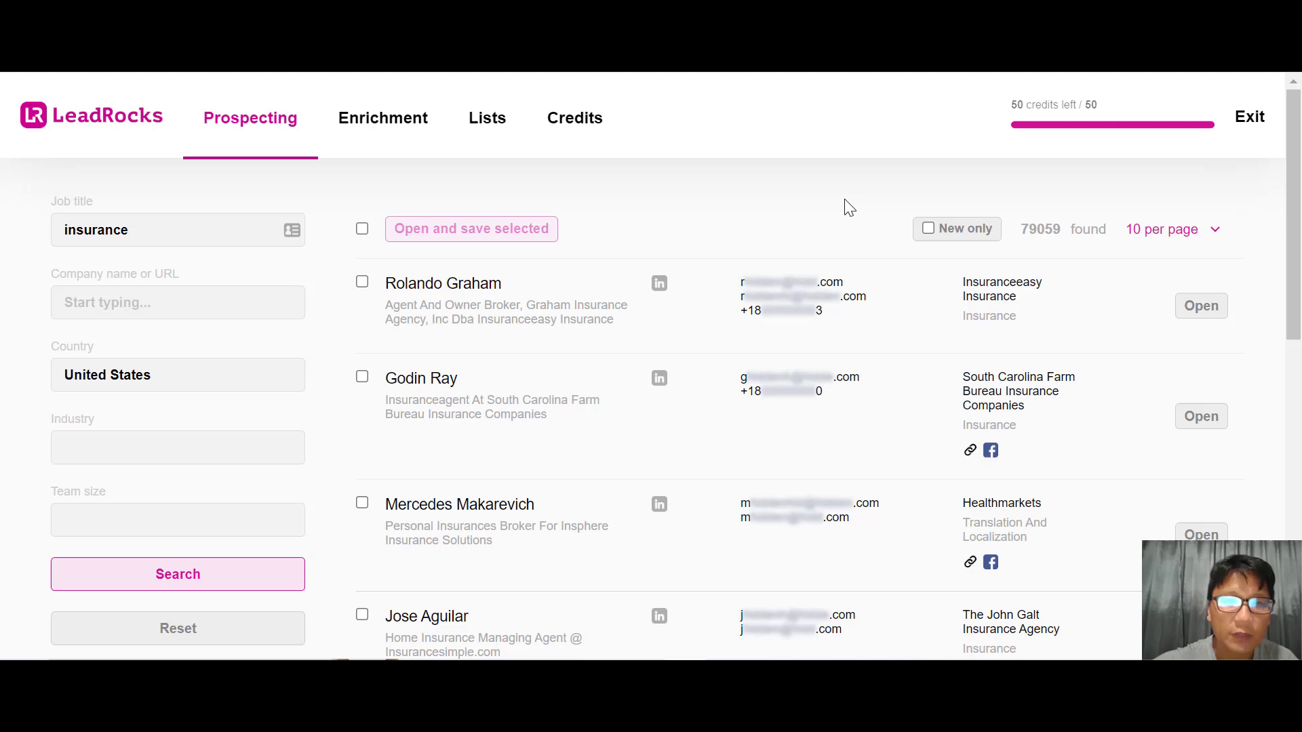
click(361, 282)
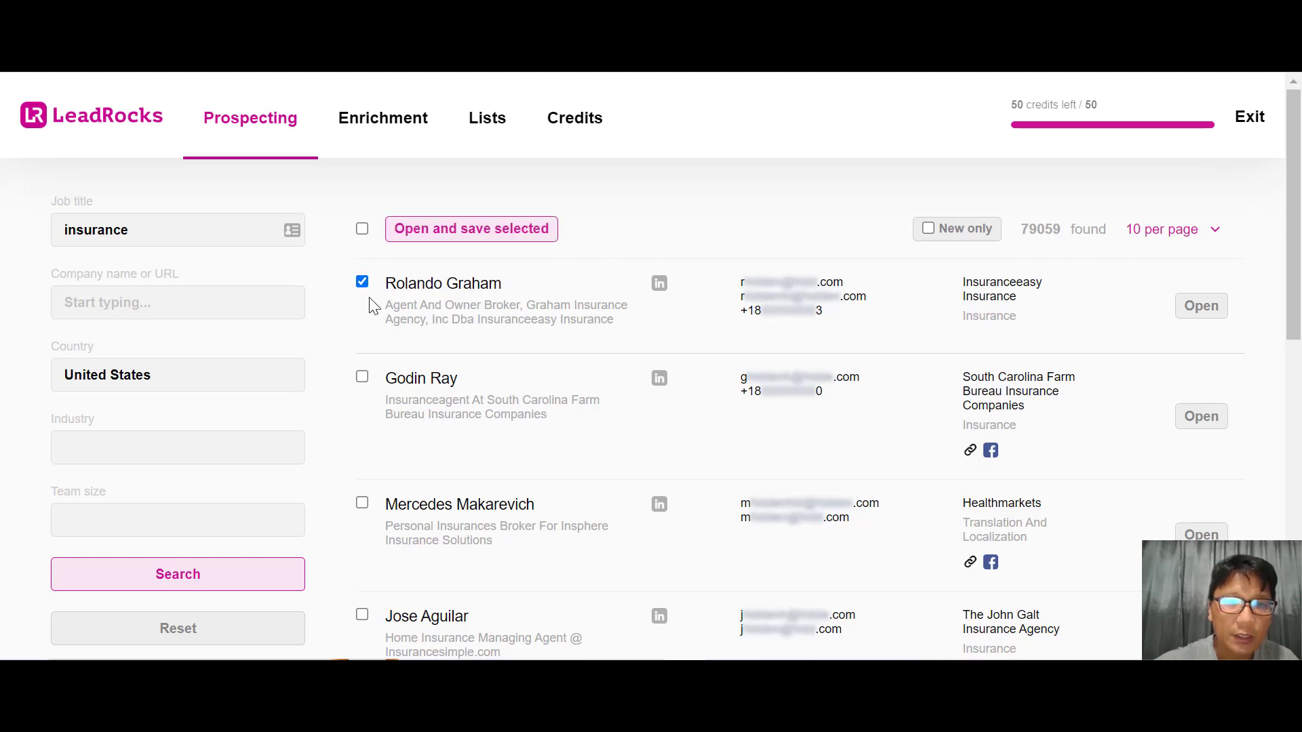
click(360, 376)
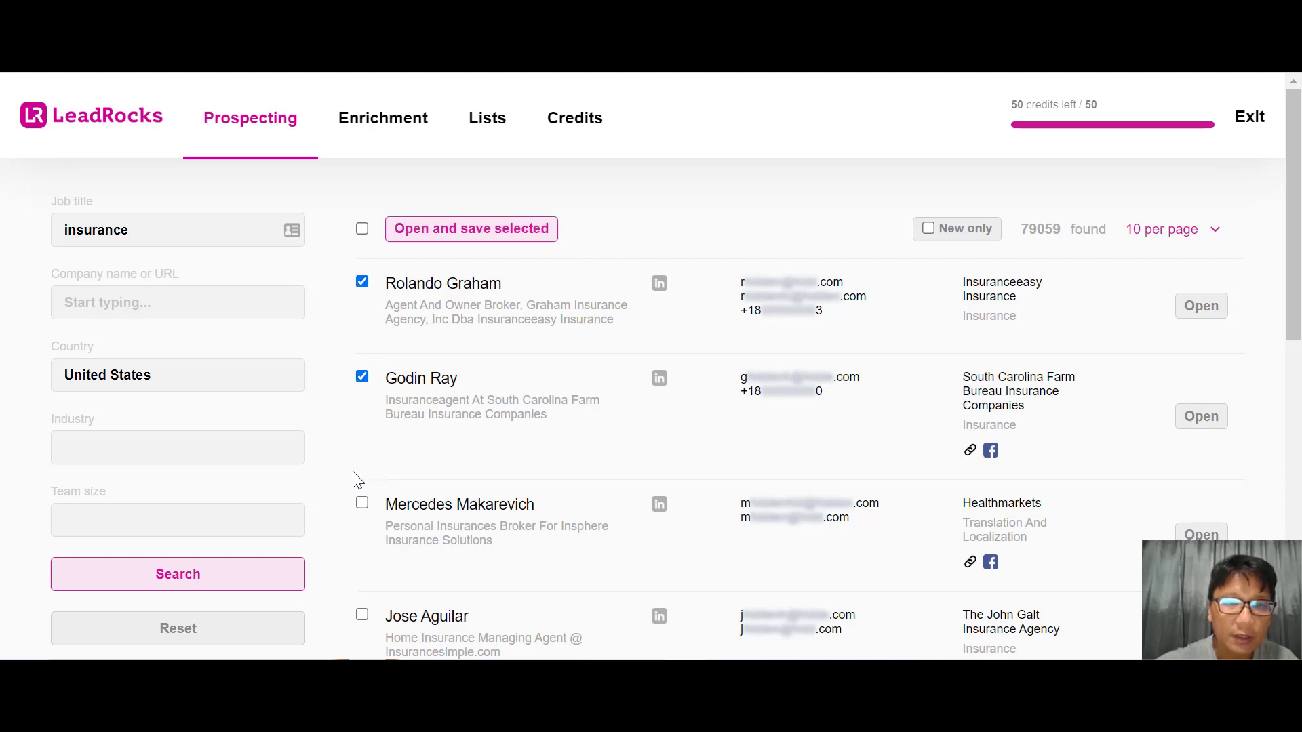
click(362, 503)
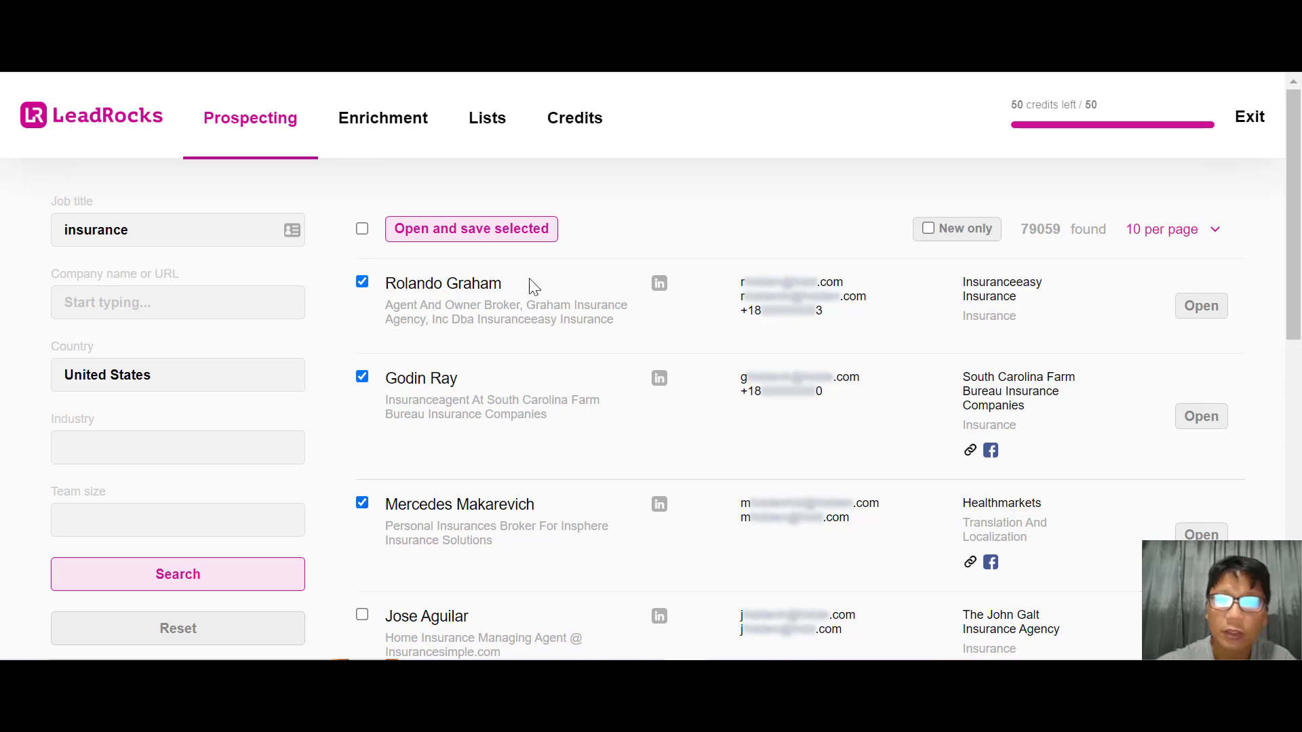
scroll(down, 3)
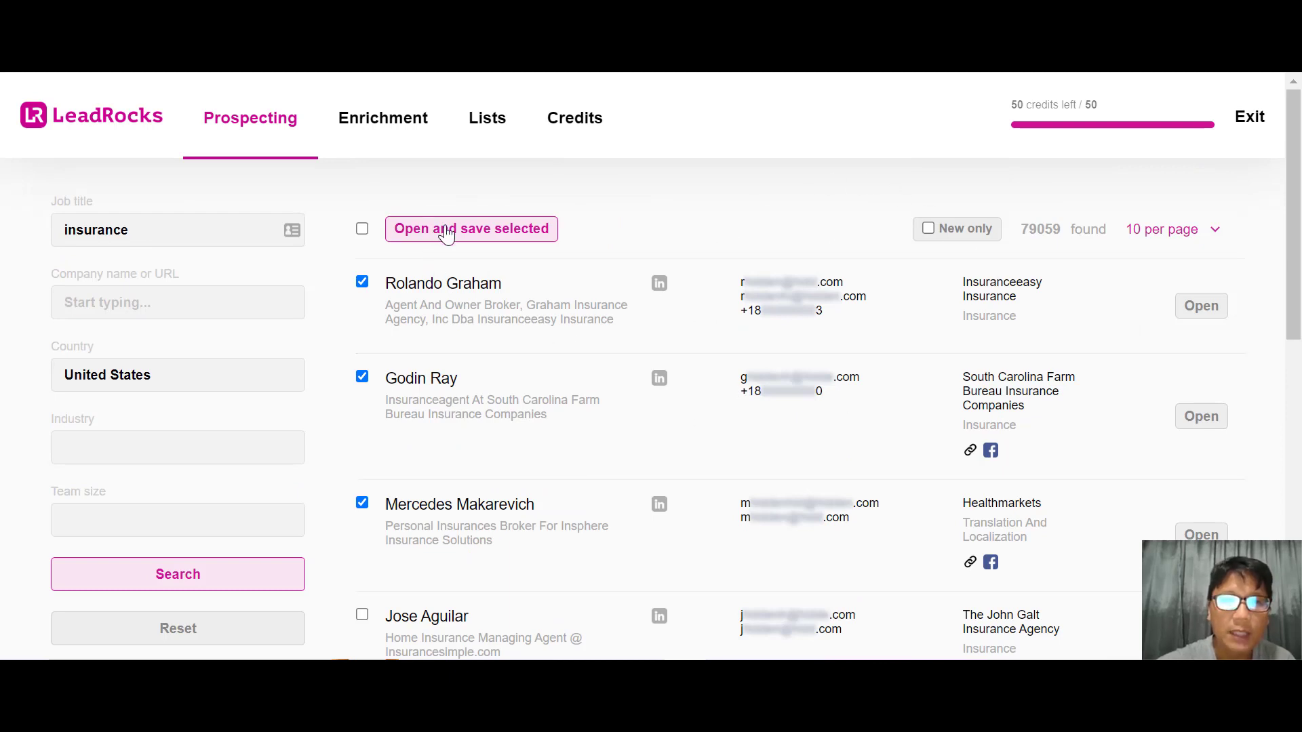
Save the three checked leads into a new list named 'Insurance'
click(470, 228)
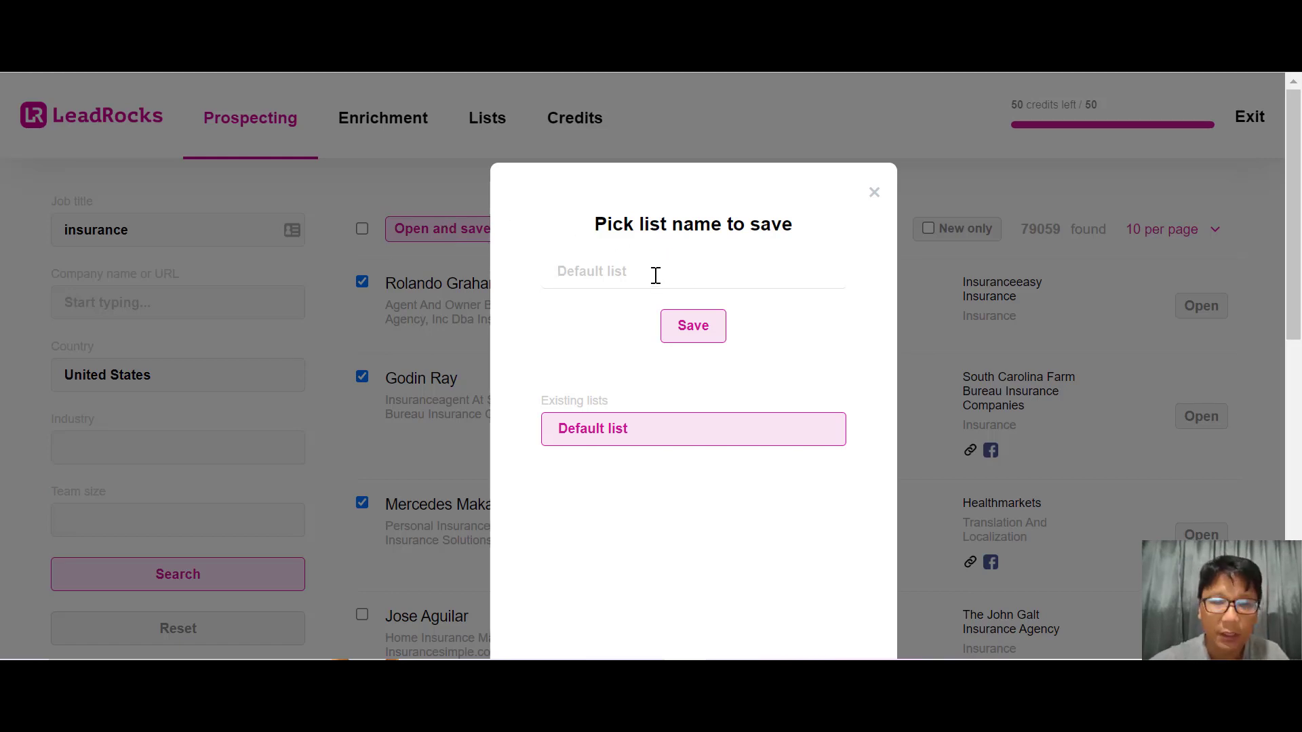
text(Insurance)
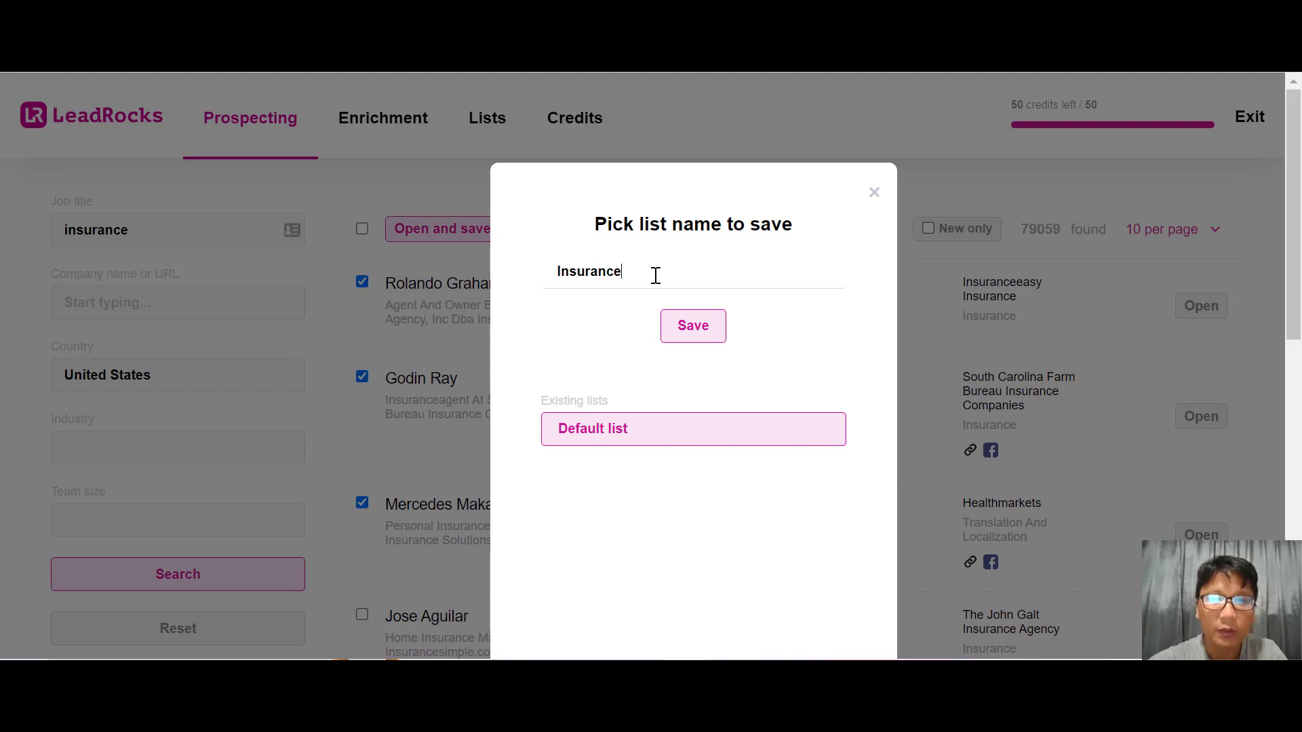
click(693, 325)
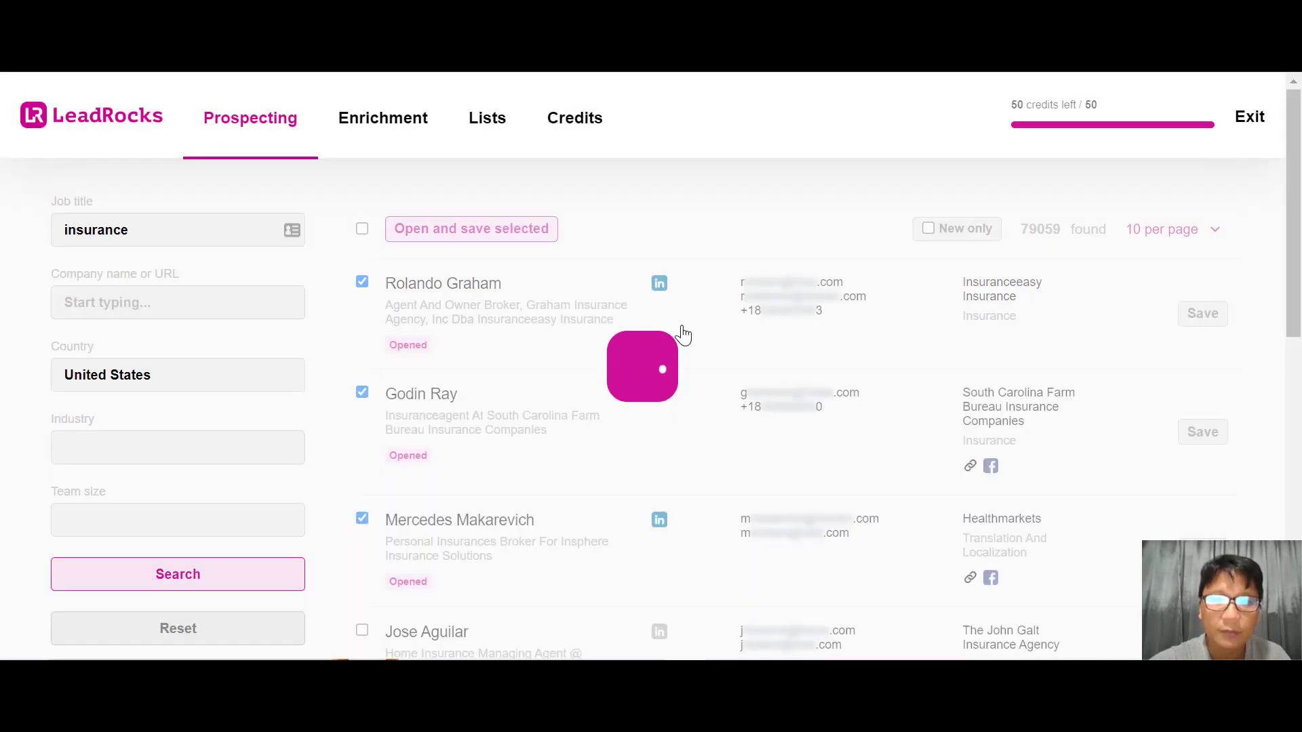
Reveal the three leads' full emails and phone numbers, dropping credits to 47
click(471, 228)
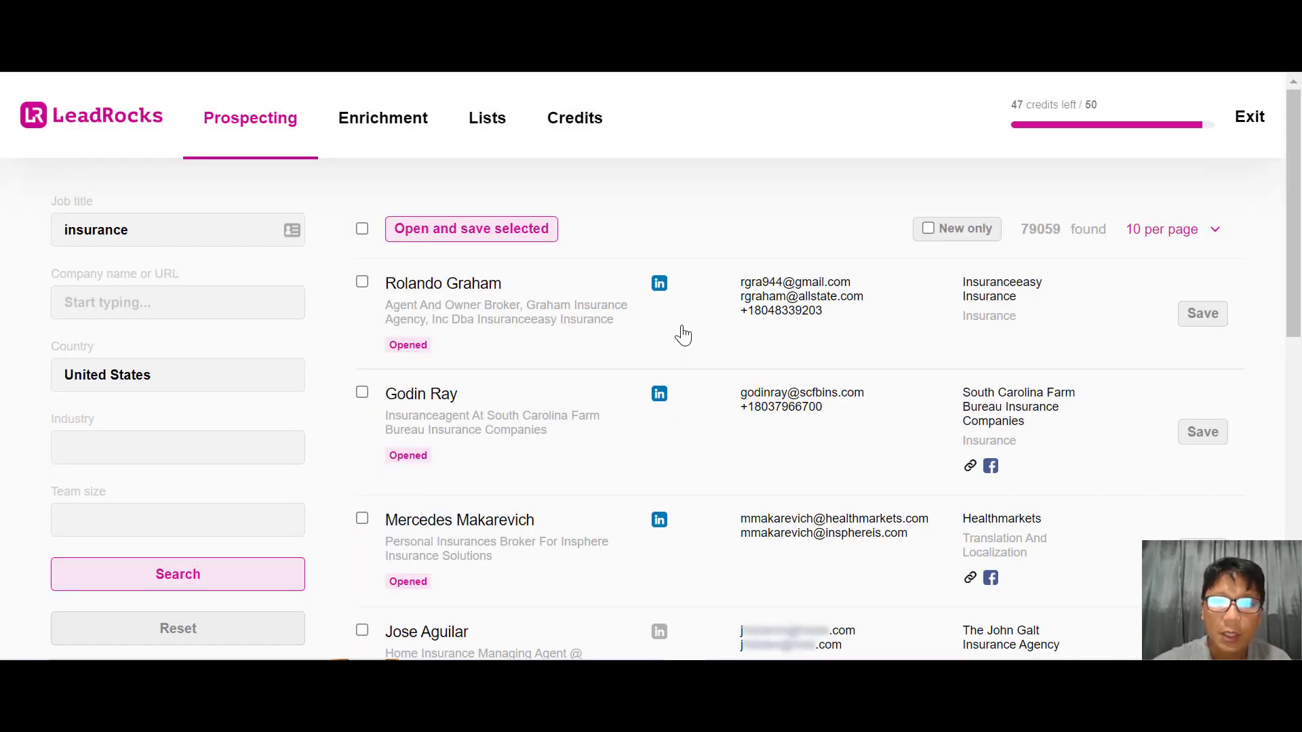
mouse_move(819, 353)
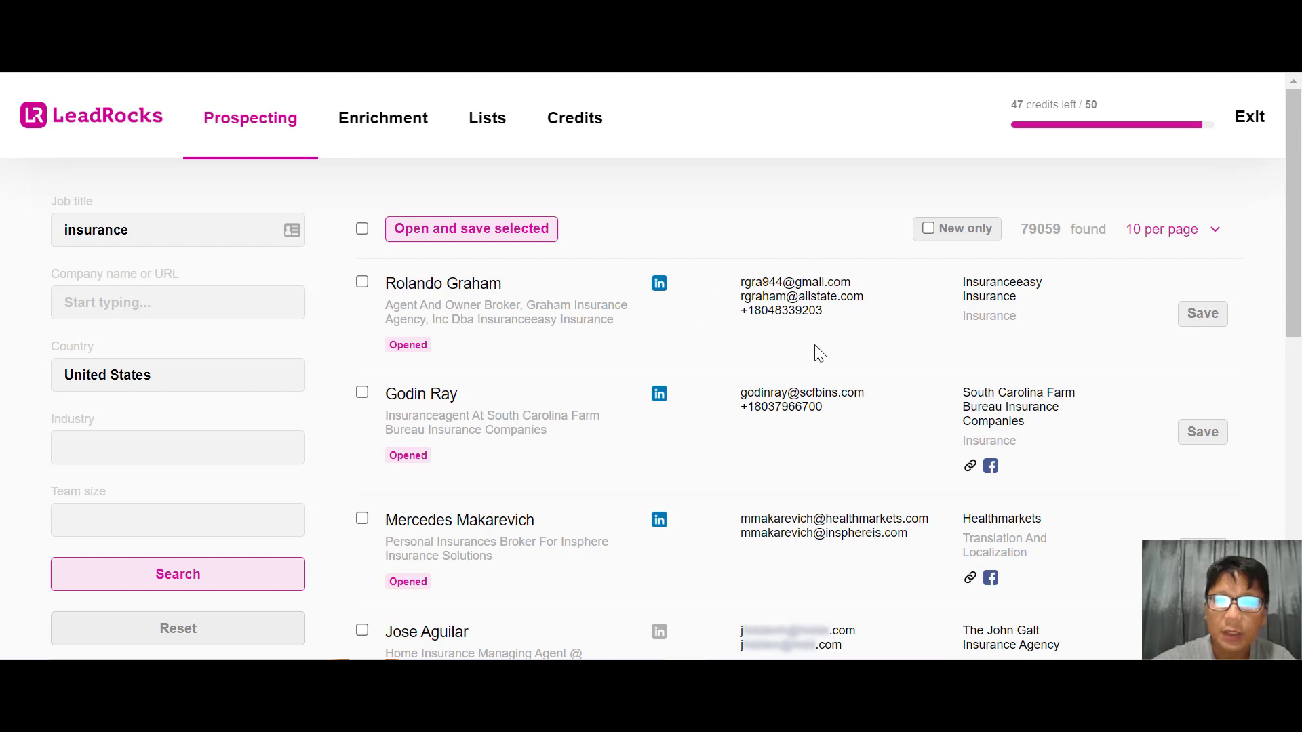
mouse_move(806, 337)
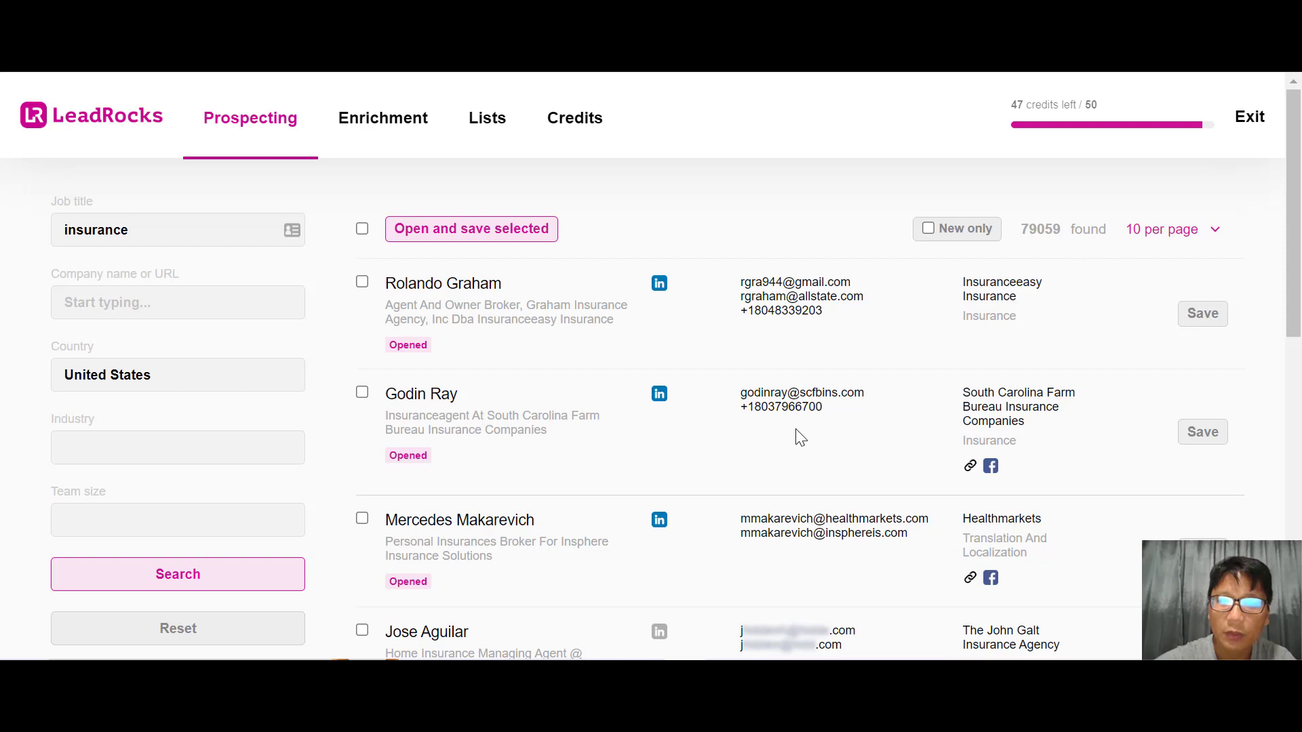
mouse_move(690, 582)
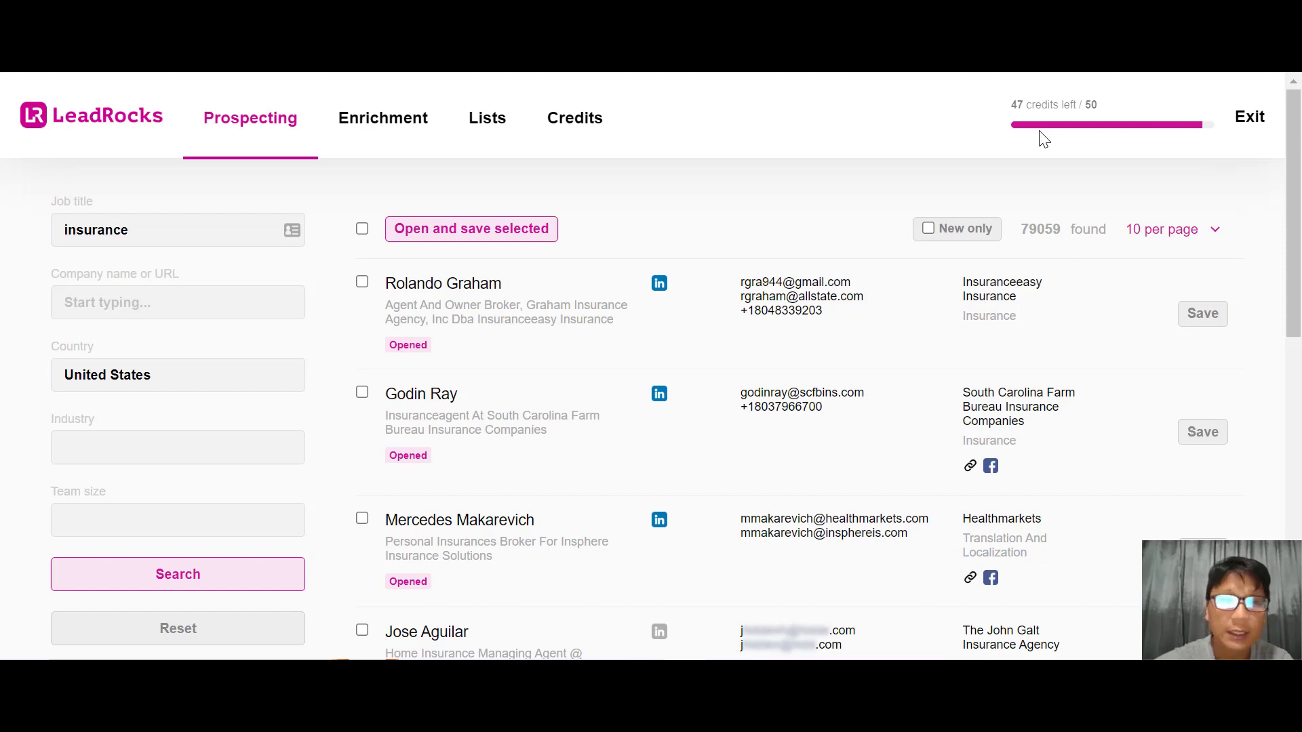
mouse_move(856, 90)
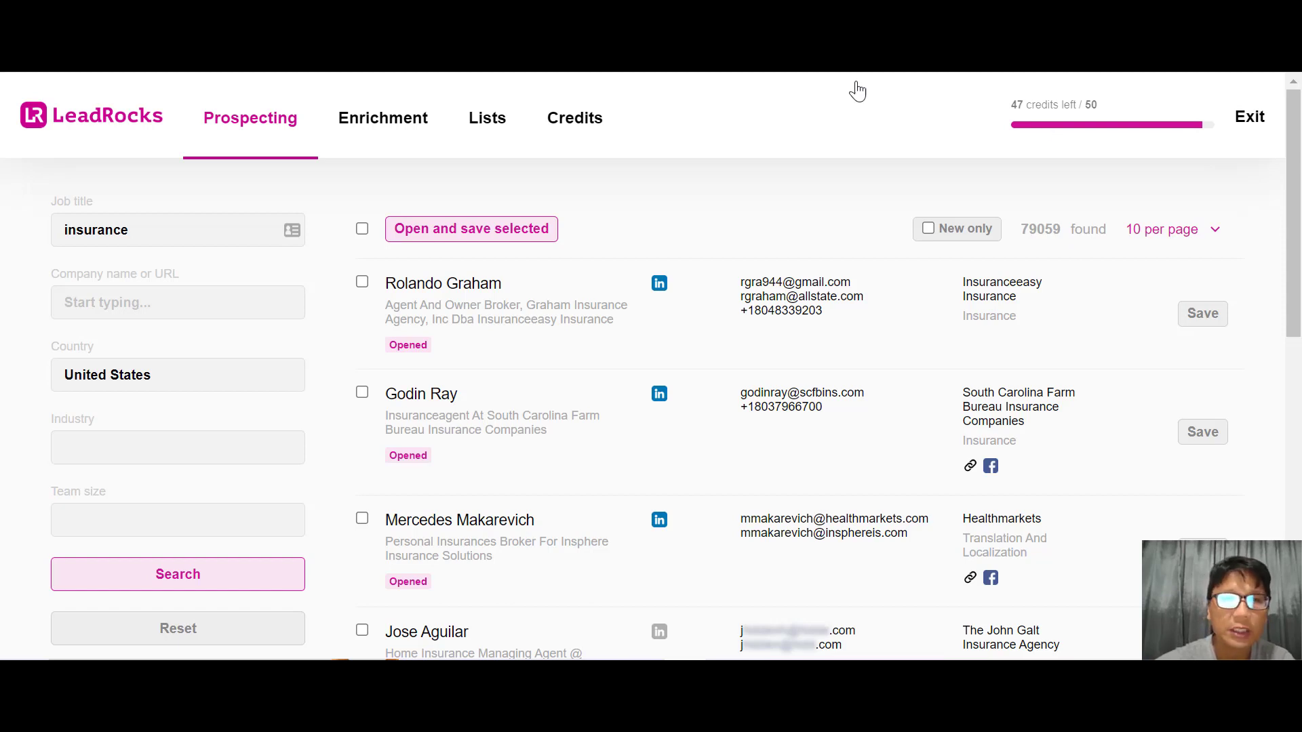
Go to the Enrichment page for LinkedIn URL CSV lookups
click(383, 118)
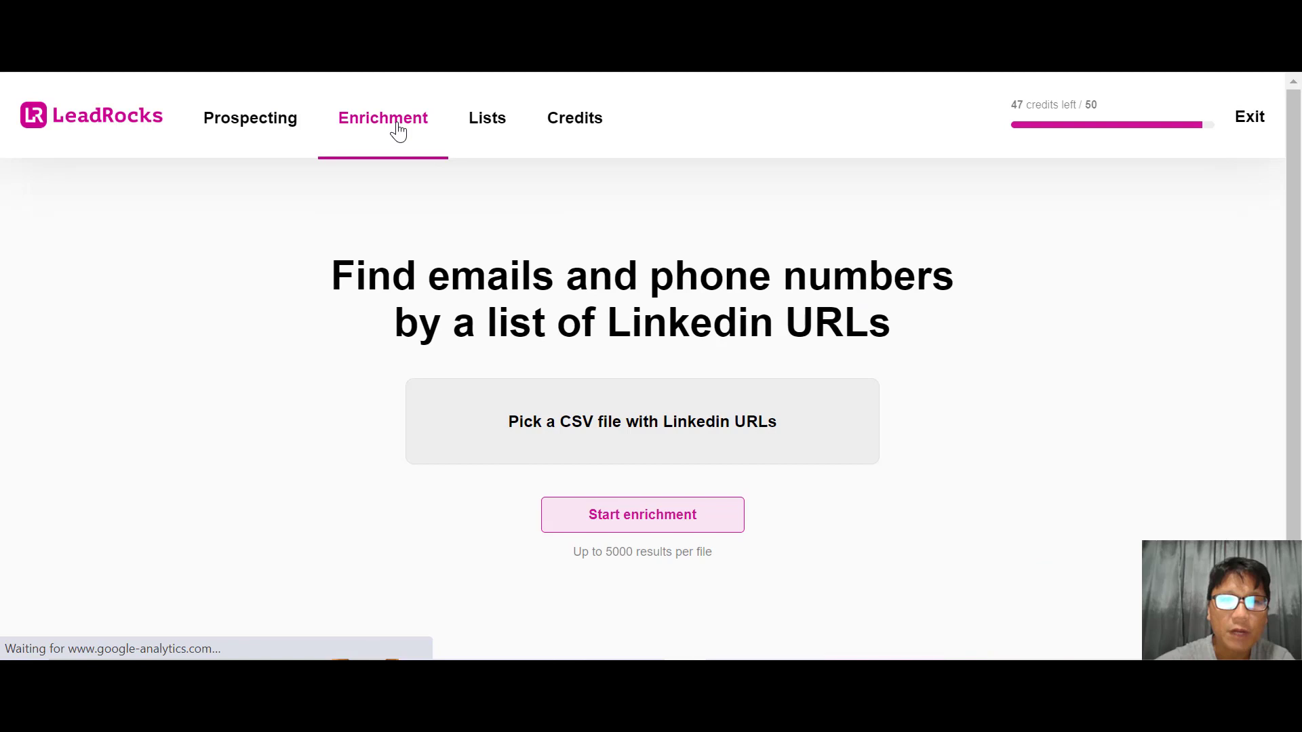
mouse_move(641, 439)
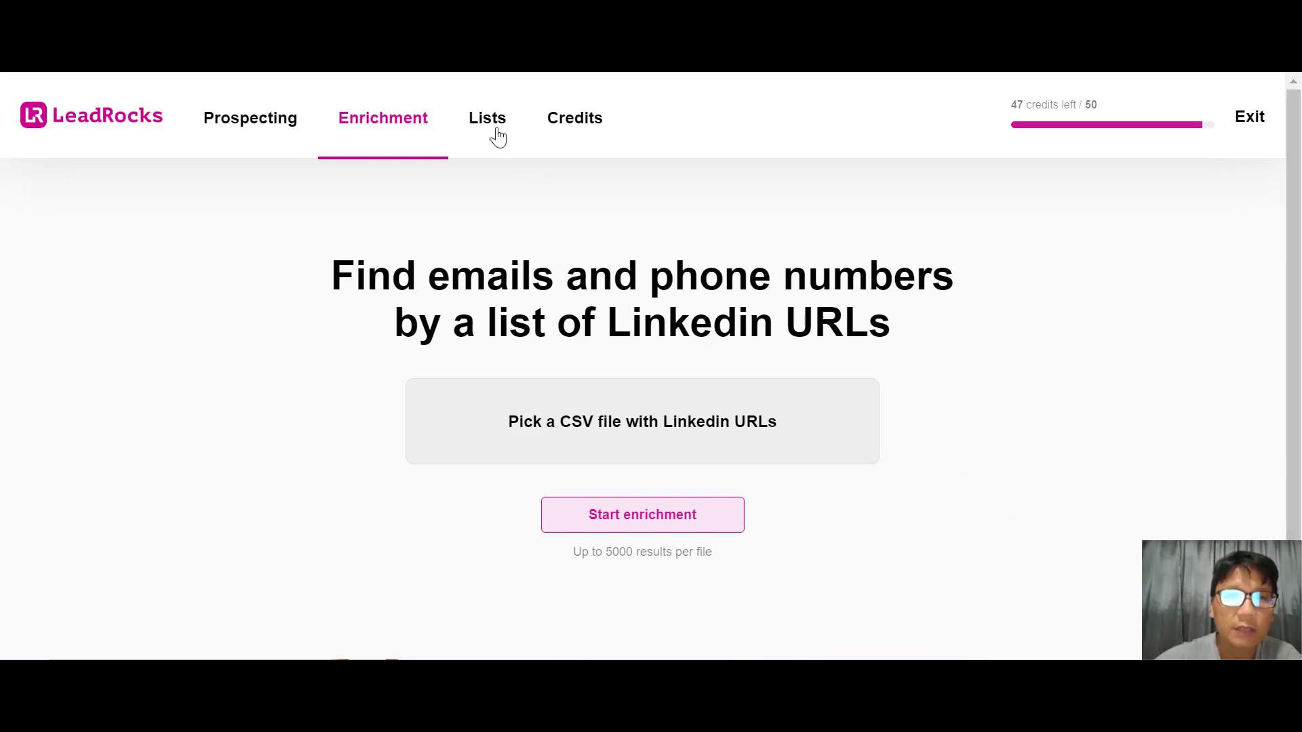
Show the Insurance list's three saved leads from the Lists page
click(487, 117)
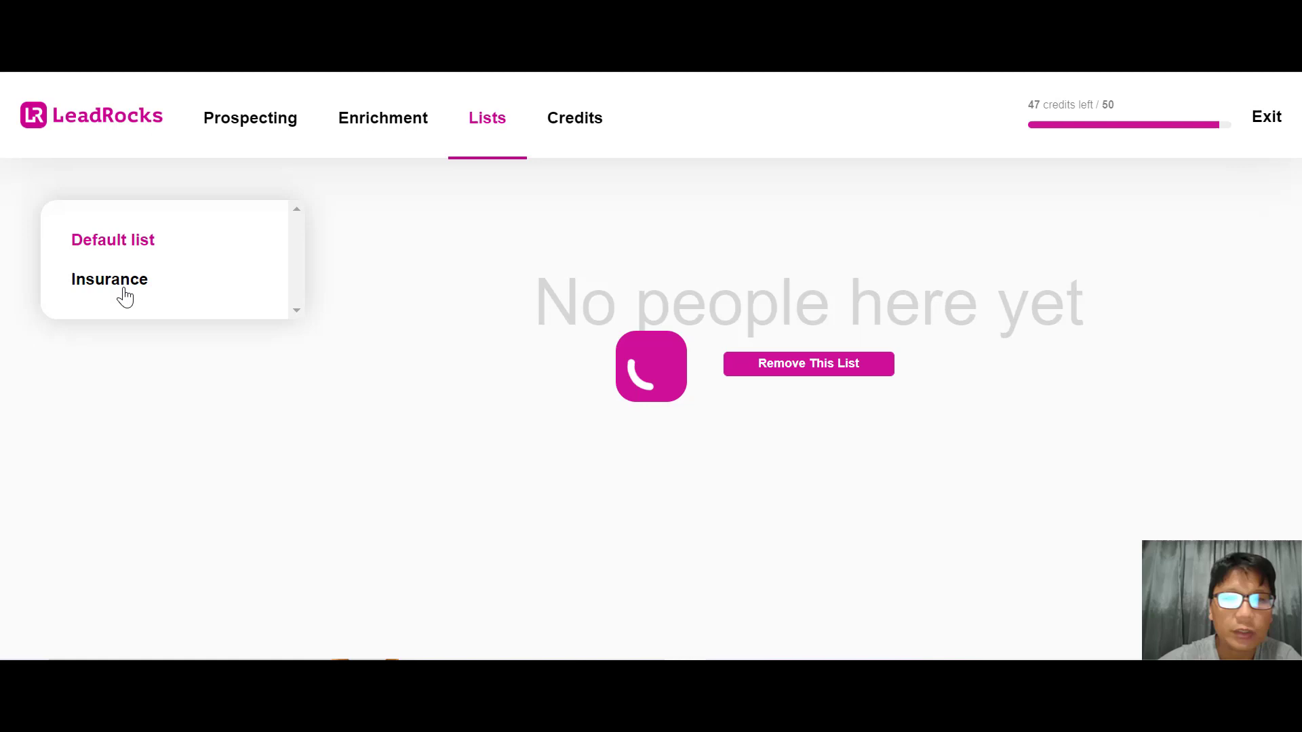
click(109, 279)
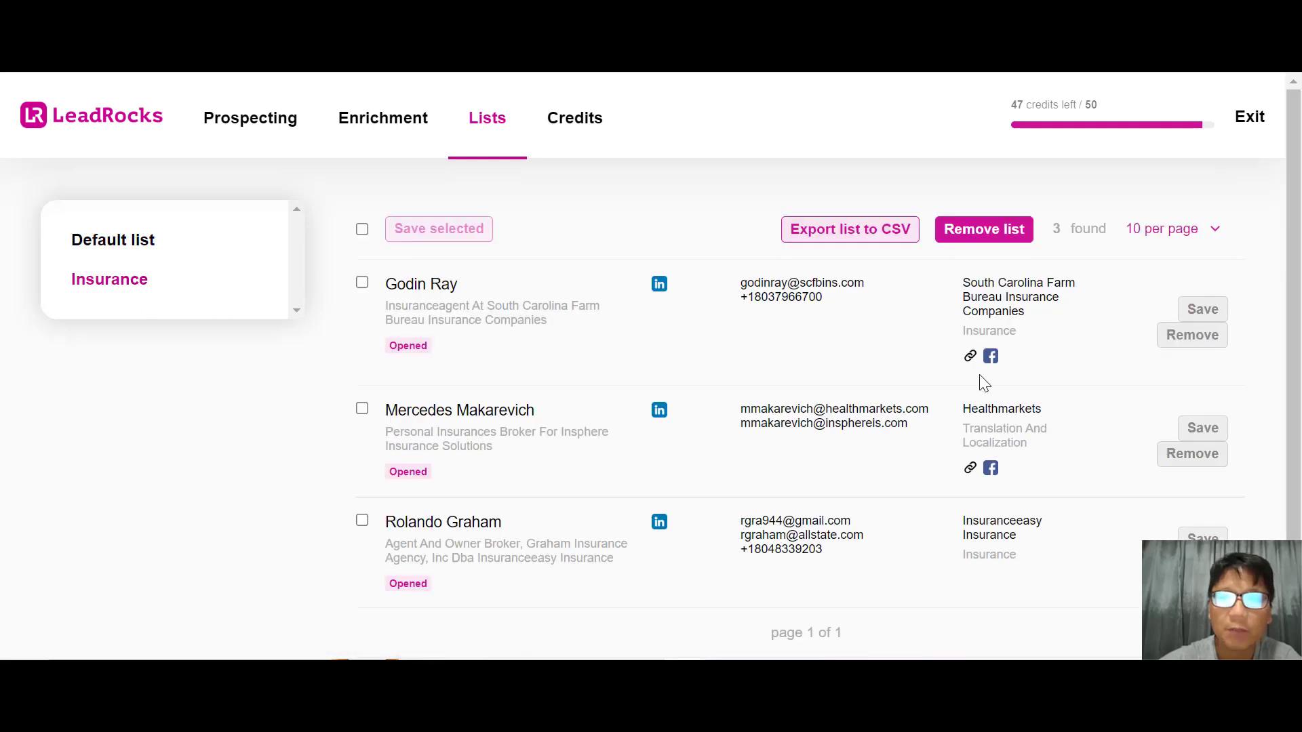
click(362, 229)
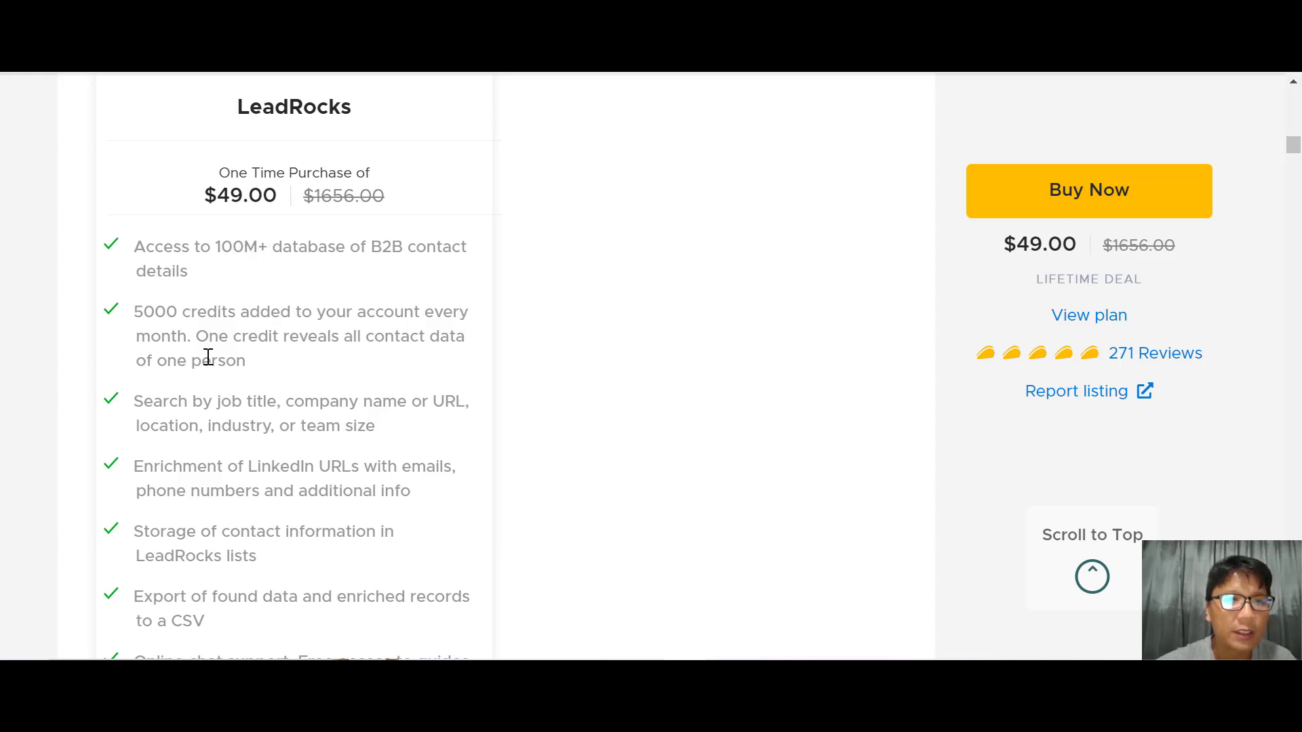
mouse_move(282, 358)
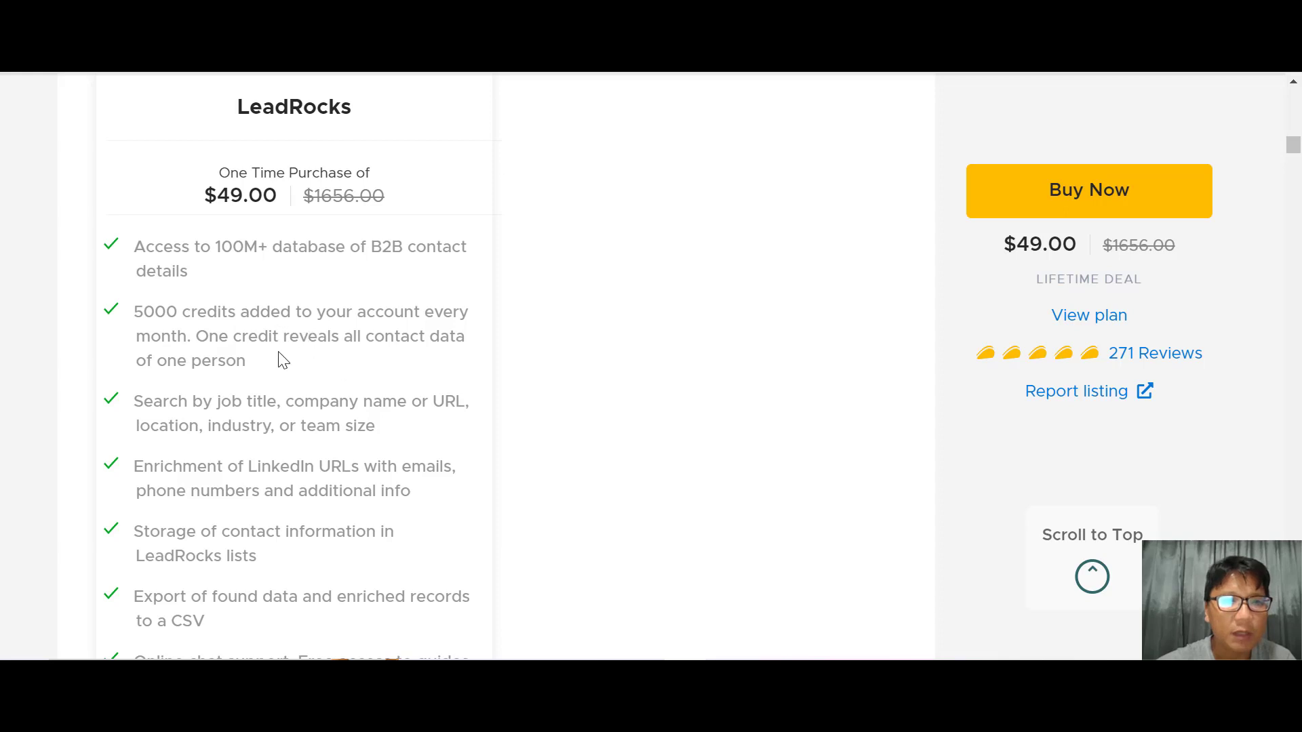
mouse_move(221, 358)
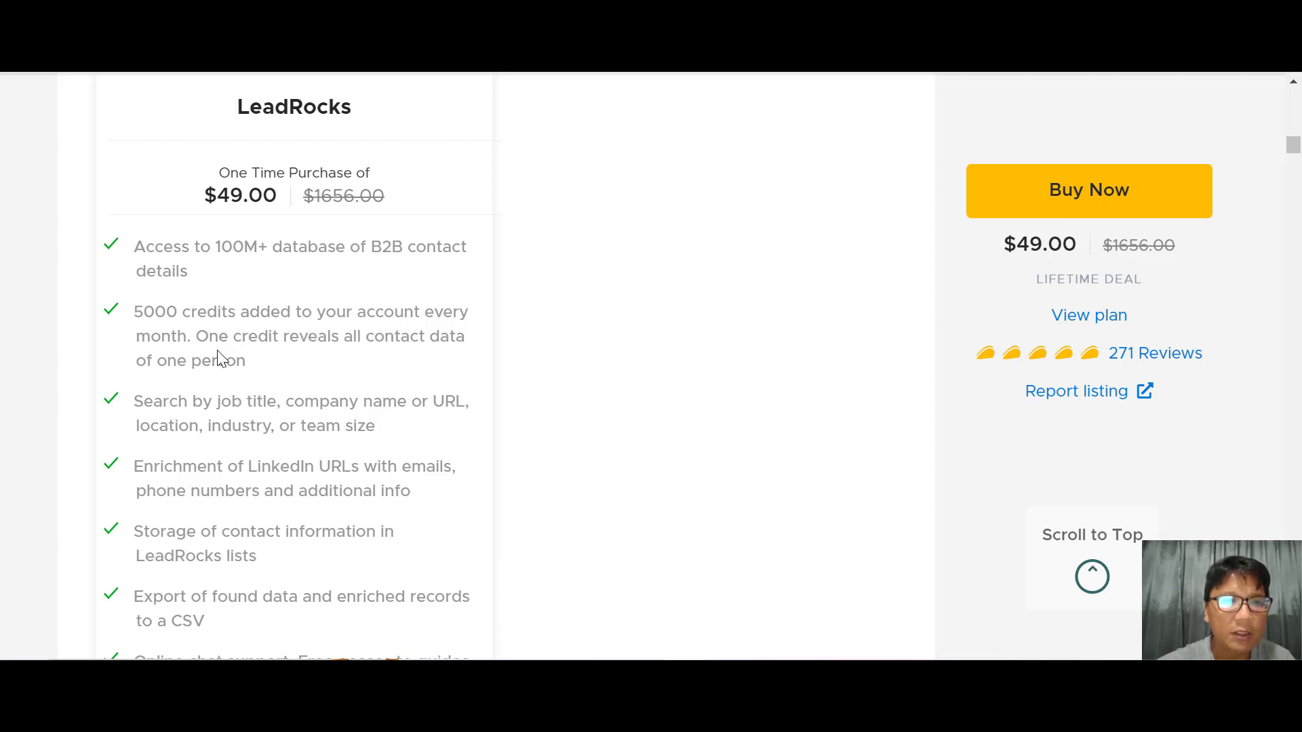
mouse_move(349, 383)
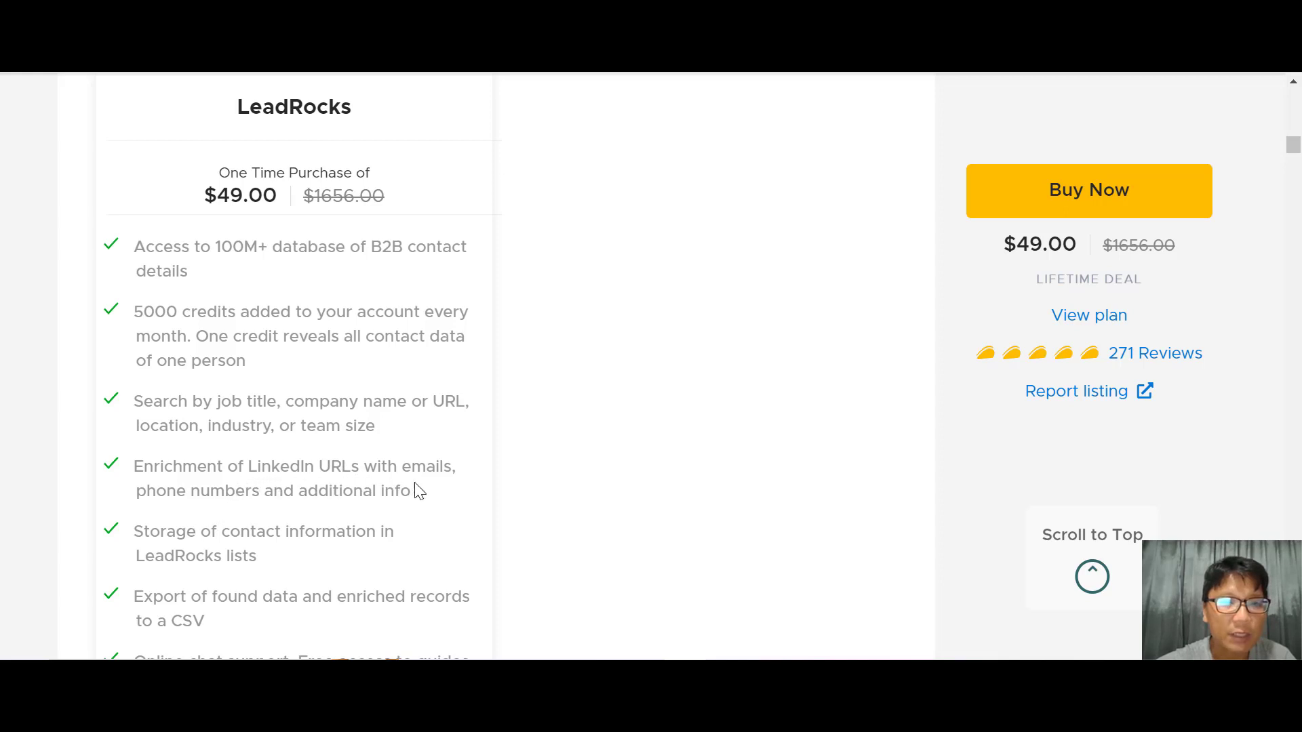
mouse_move(185, 549)
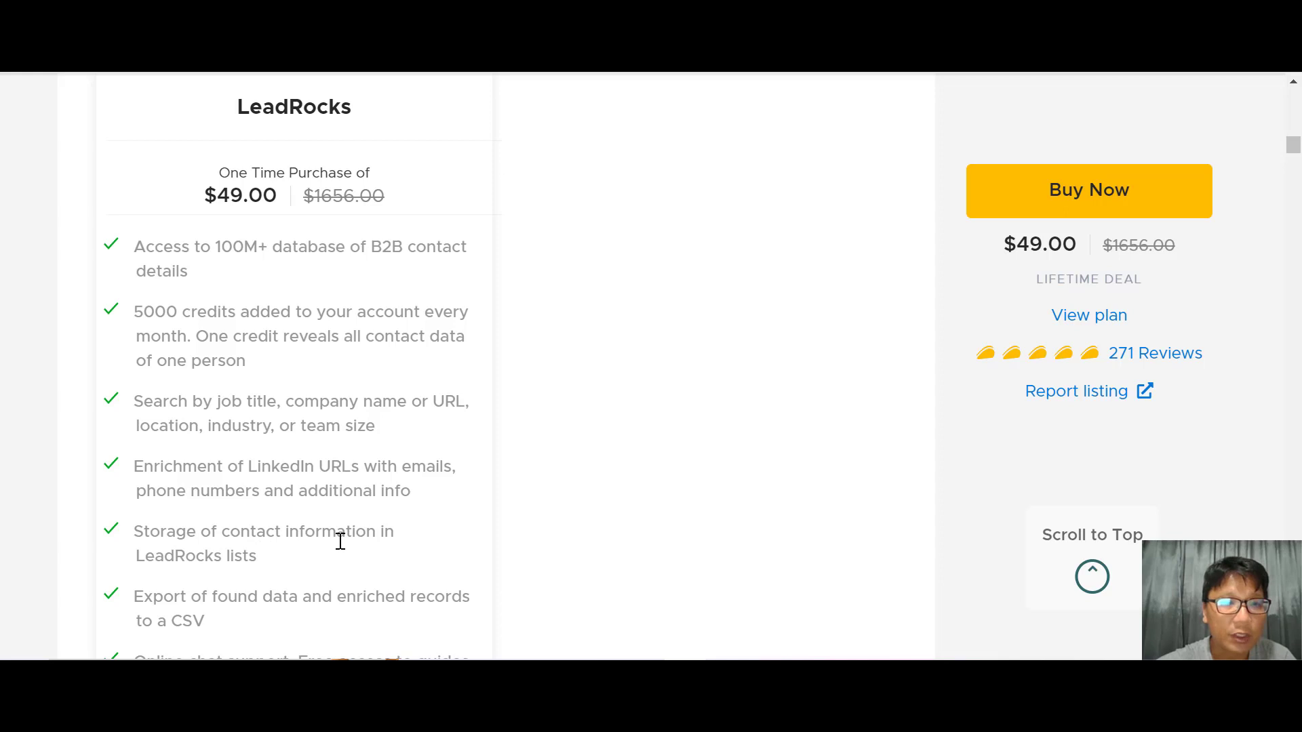
Scroll the $49 lifetime deal card through its features, including 5000 monthly credits and code stacking
scroll(down, 3)
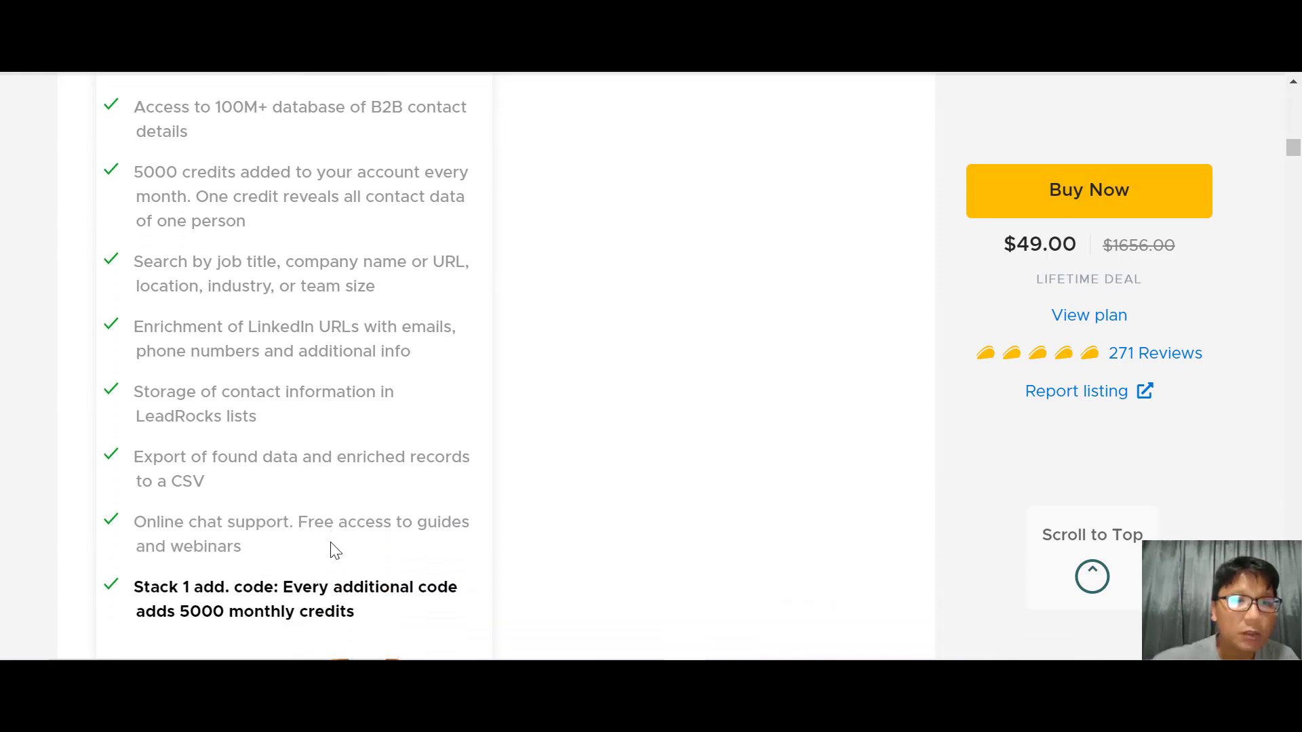
mouse_move(380, 474)
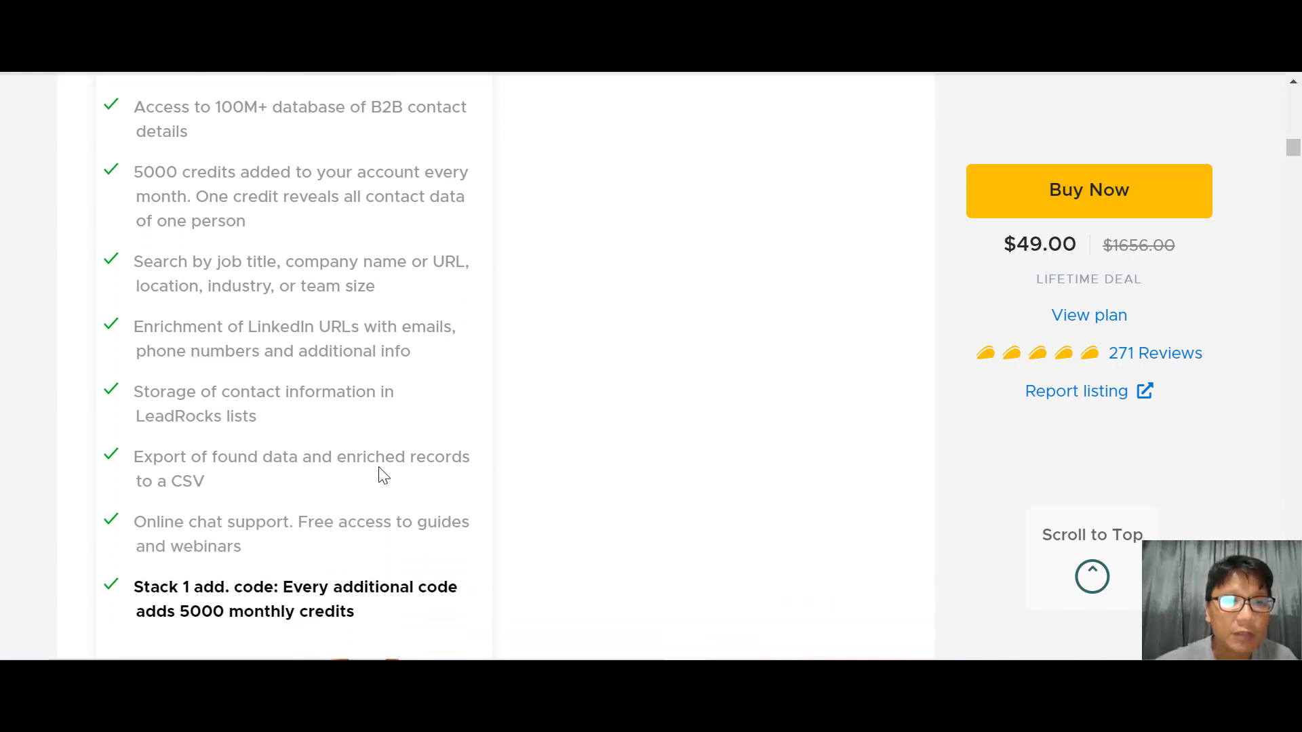
mouse_move(208, 543)
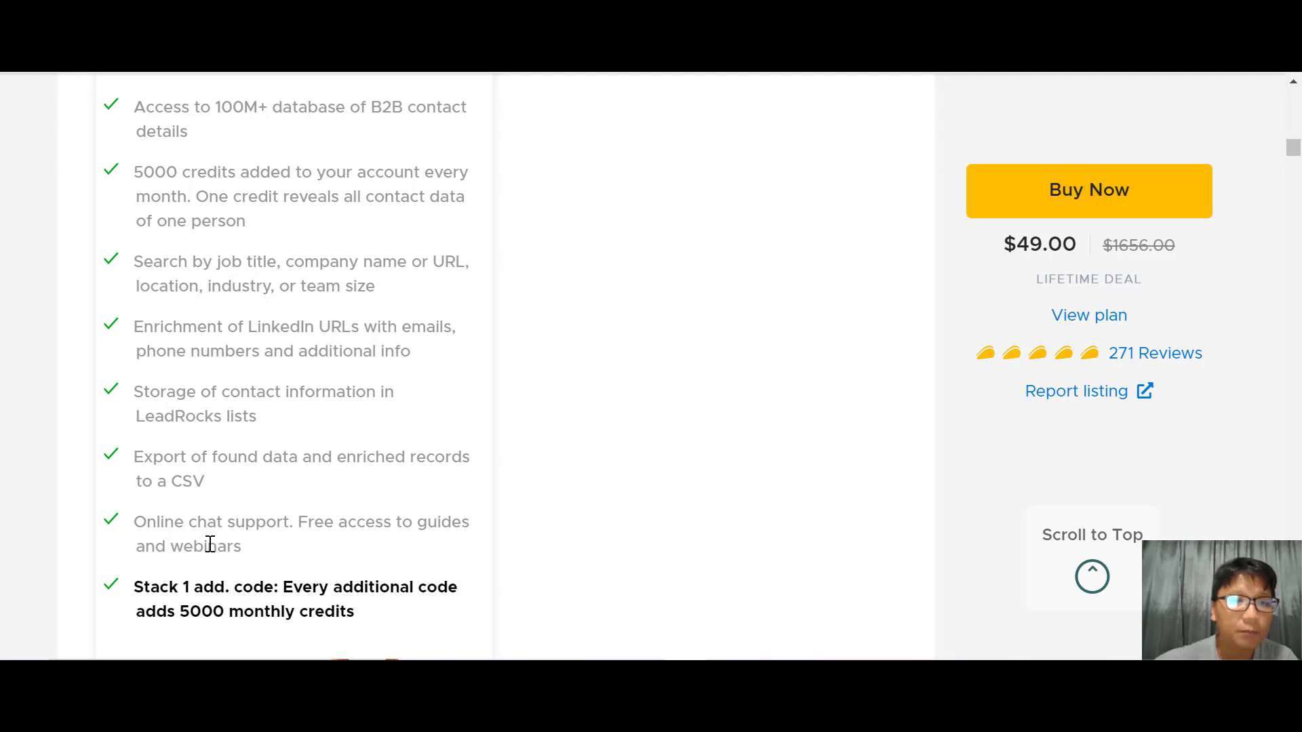
scroll(down, 3)
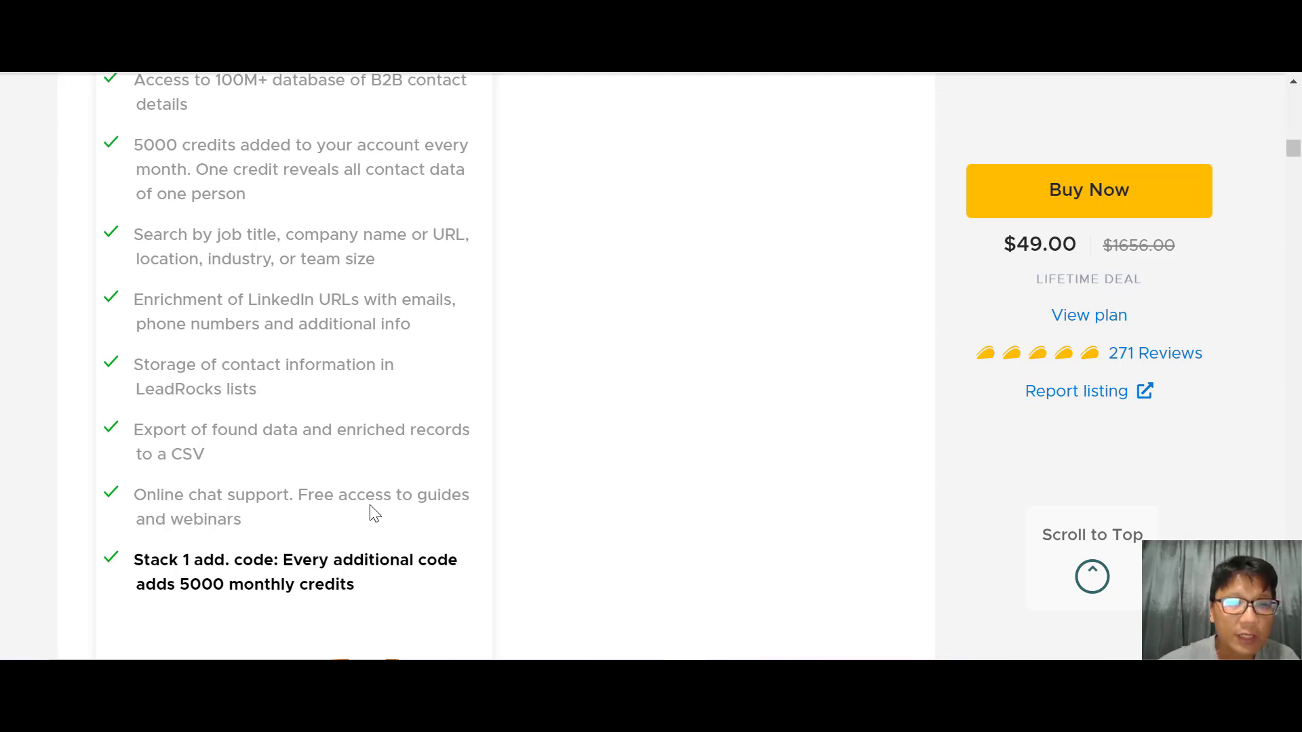
mouse_move(222, 614)
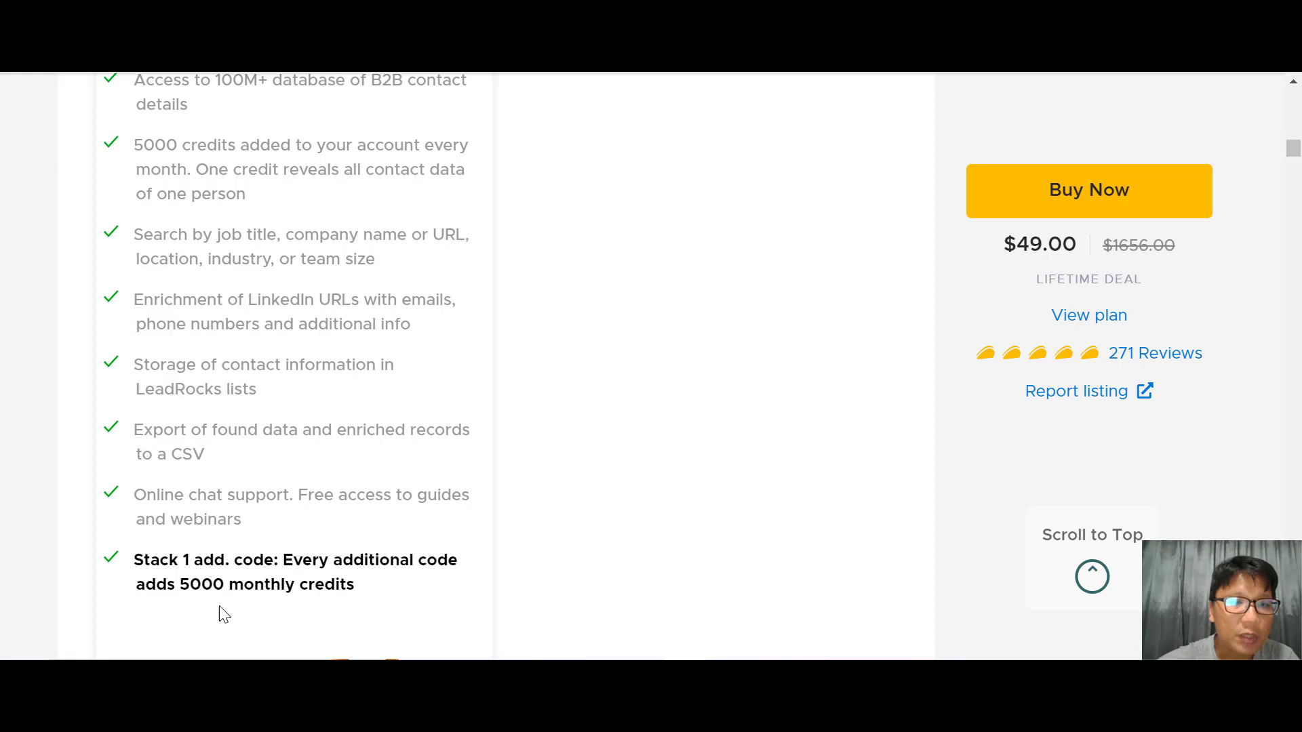
mouse_move(321, 579)
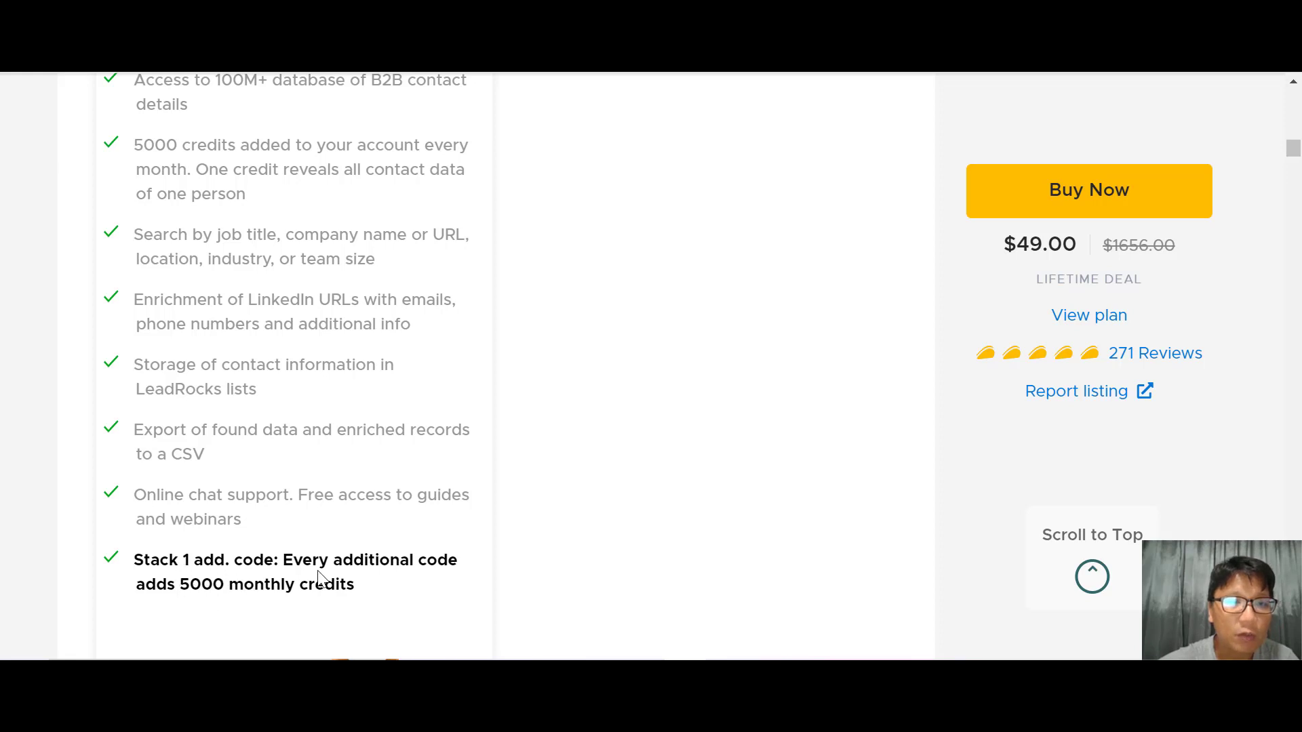
scroll(down, 3)
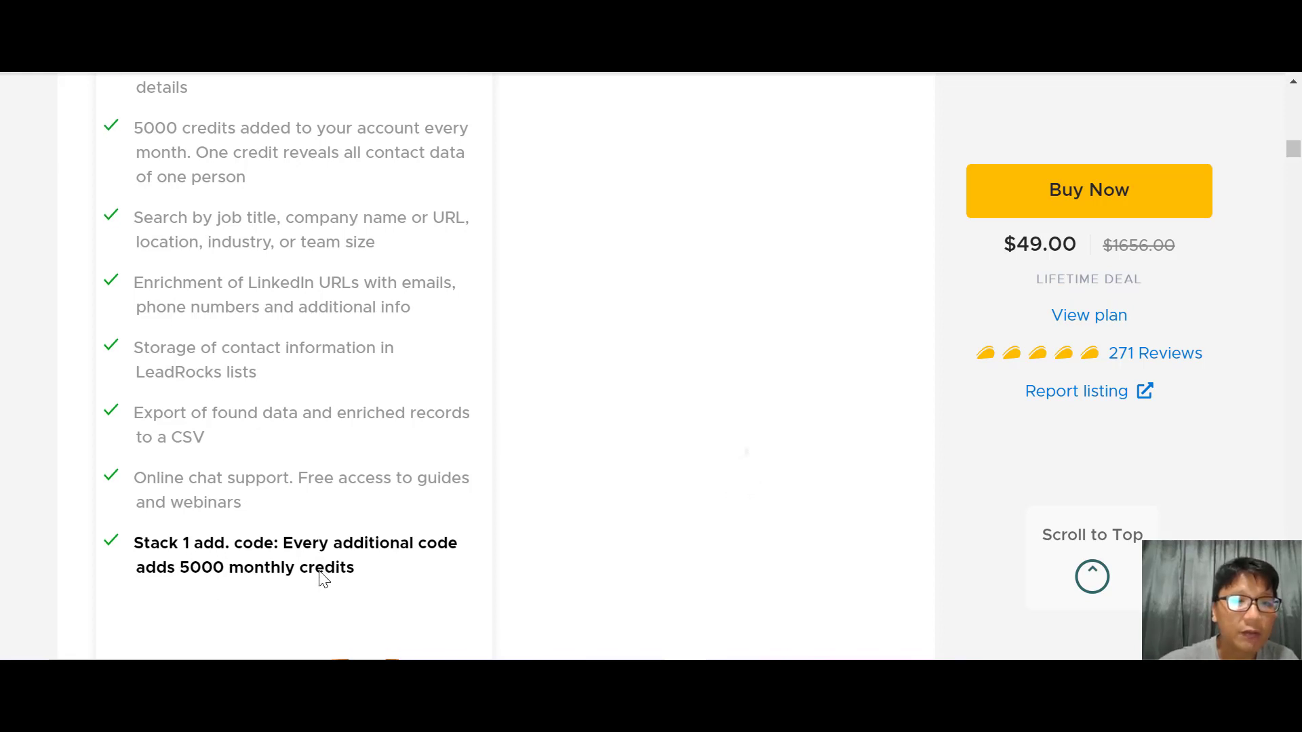
scroll(down, 3)
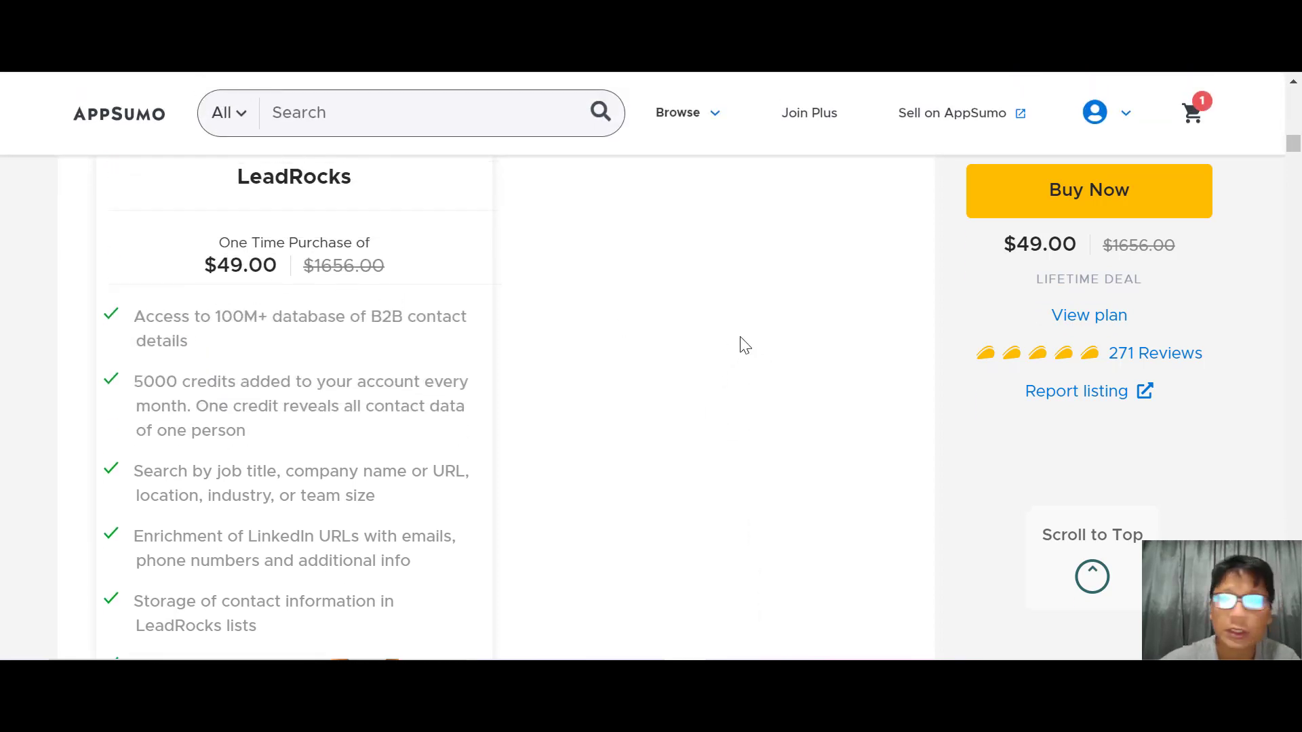
mouse_move(622, 396)
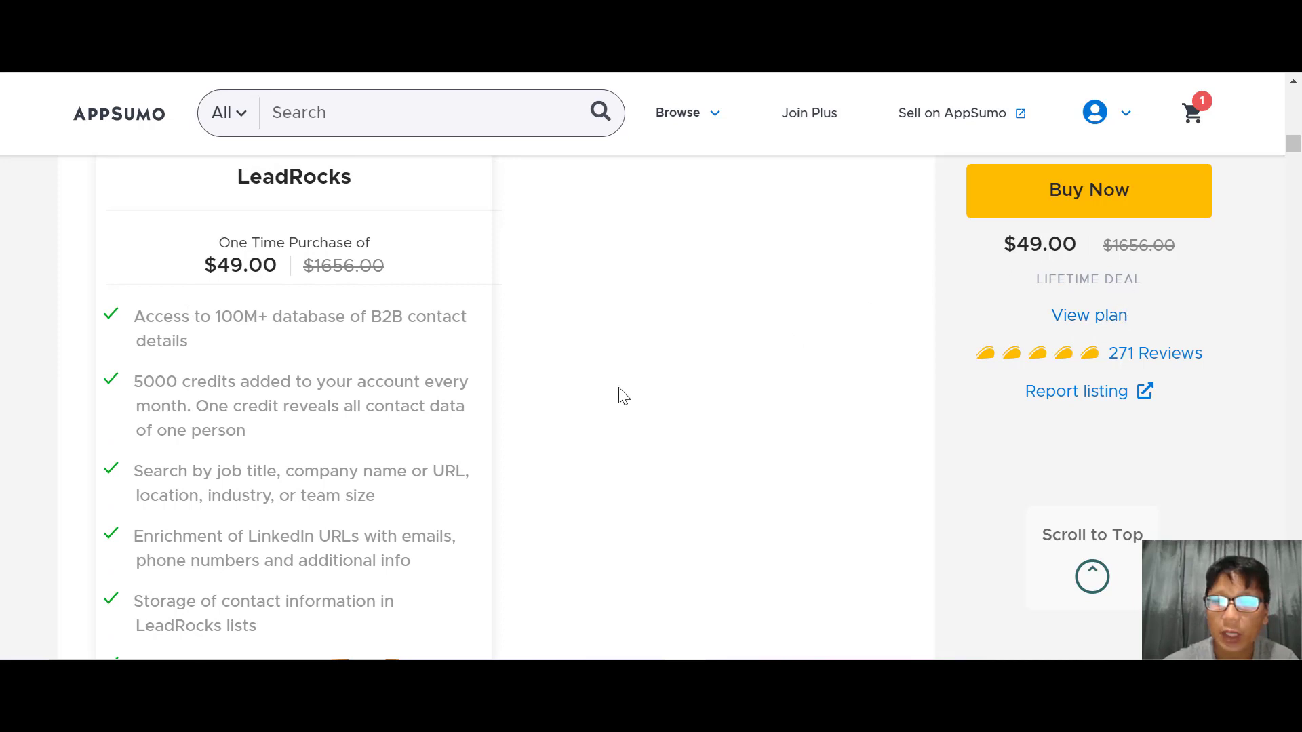